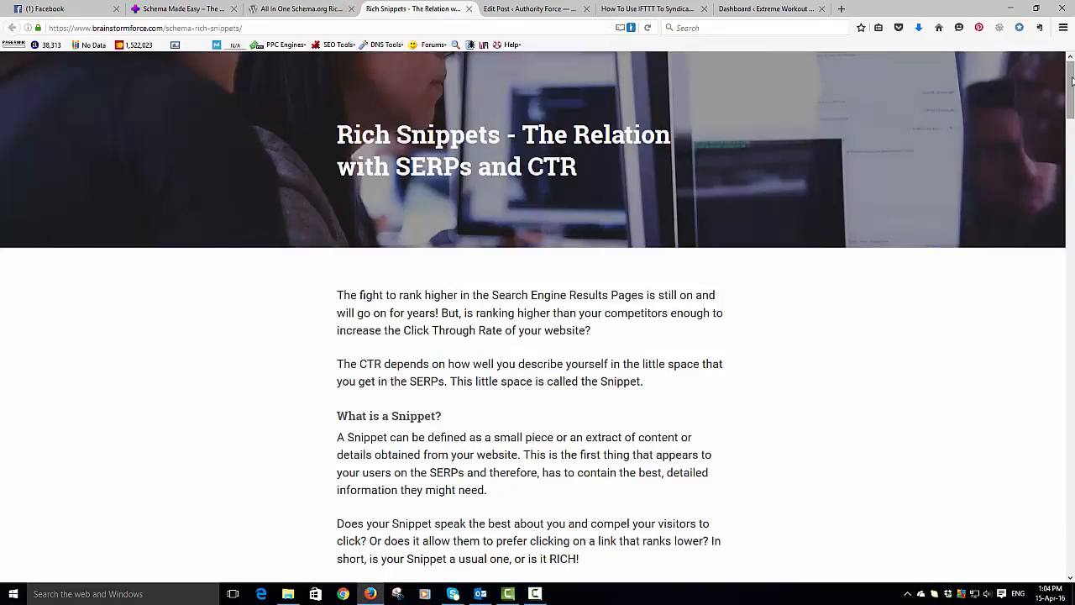
# - Glance at the All In One Schema.org plugin page, then return to the Extreme Workout Results dashboard
pyautogui.scroll(-3)
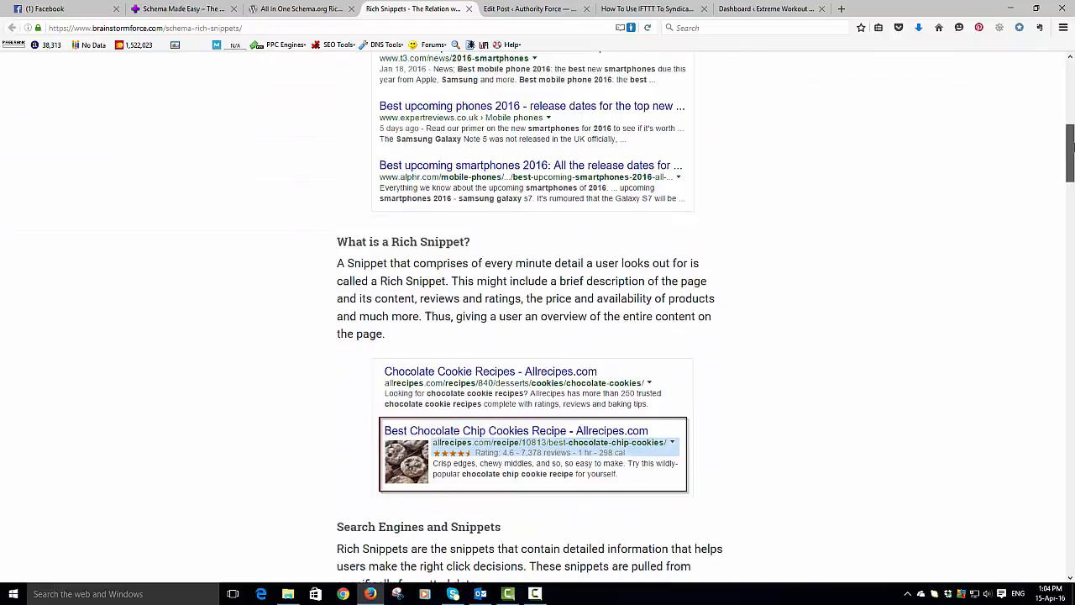
pyautogui.scroll(-3)
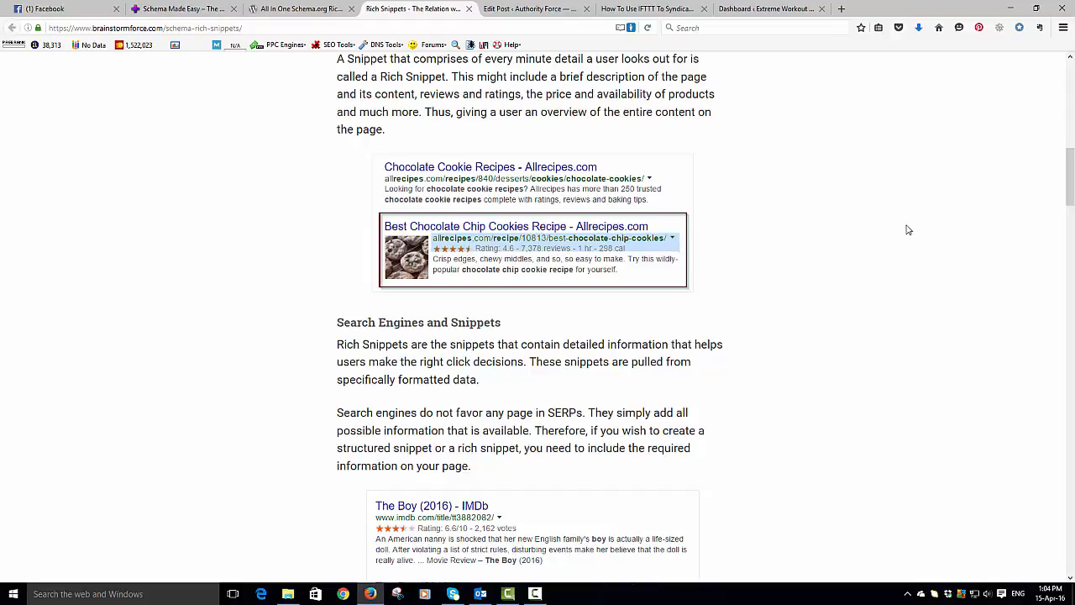
pyautogui.scroll(-3)
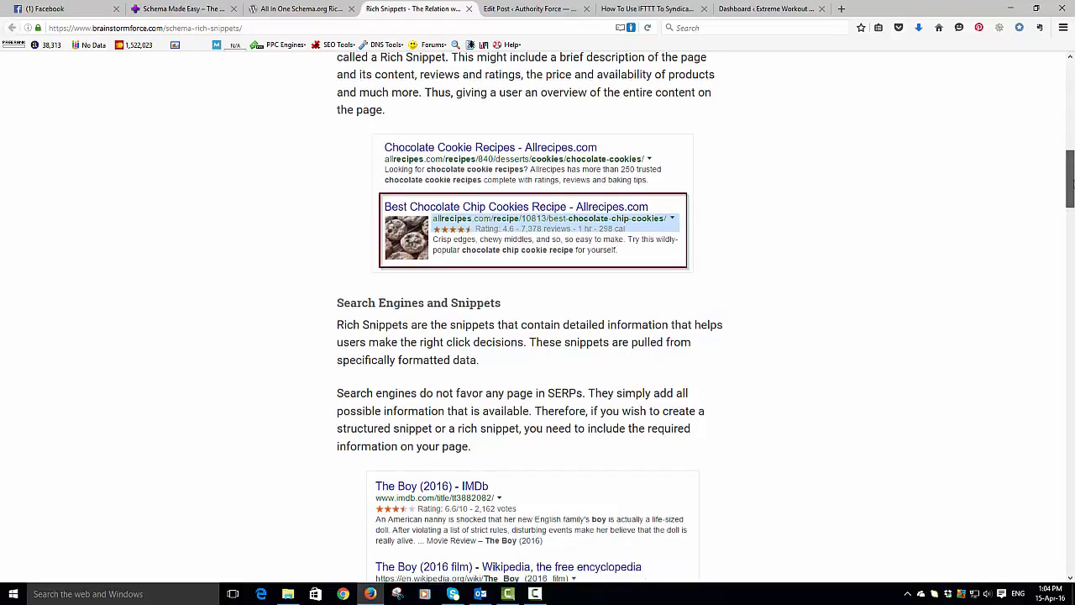
pyautogui.scroll(-3)
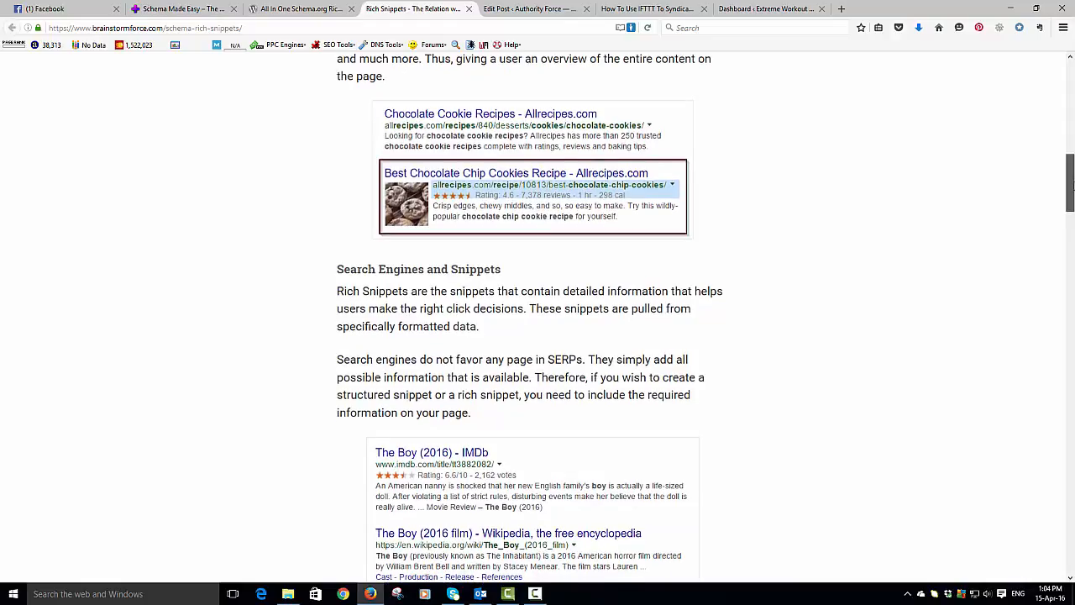
pyautogui.scroll(-3)
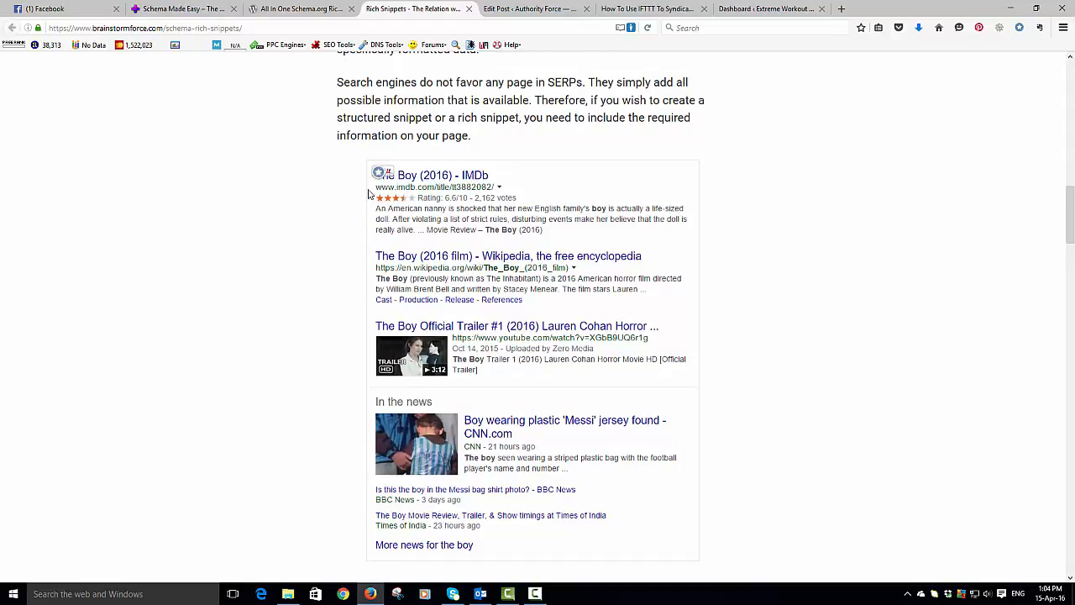
pyautogui.moveTo(540, 201)
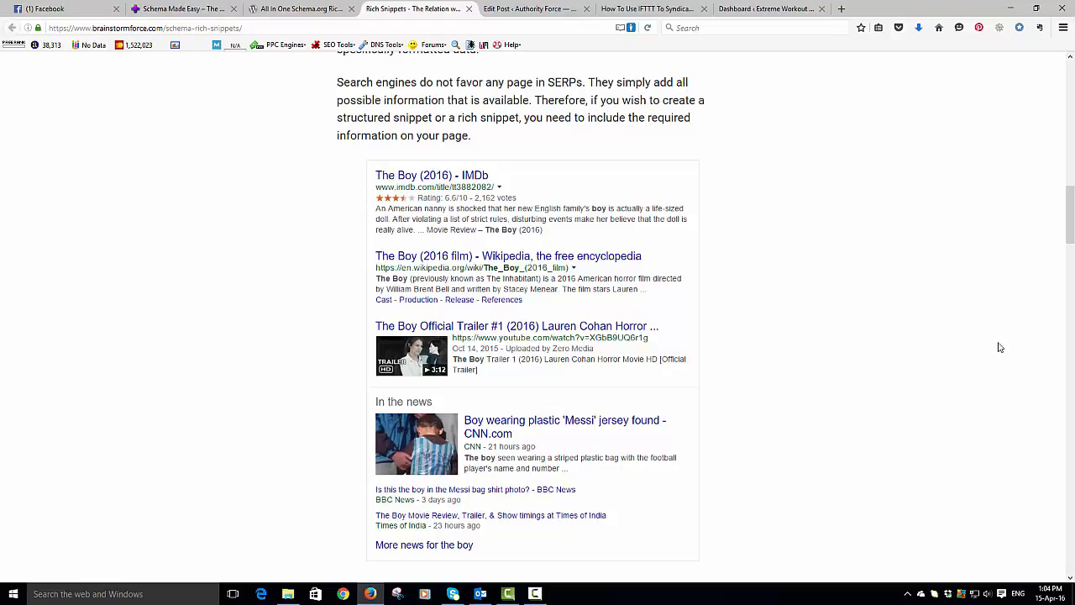
pyautogui.scroll(-3)
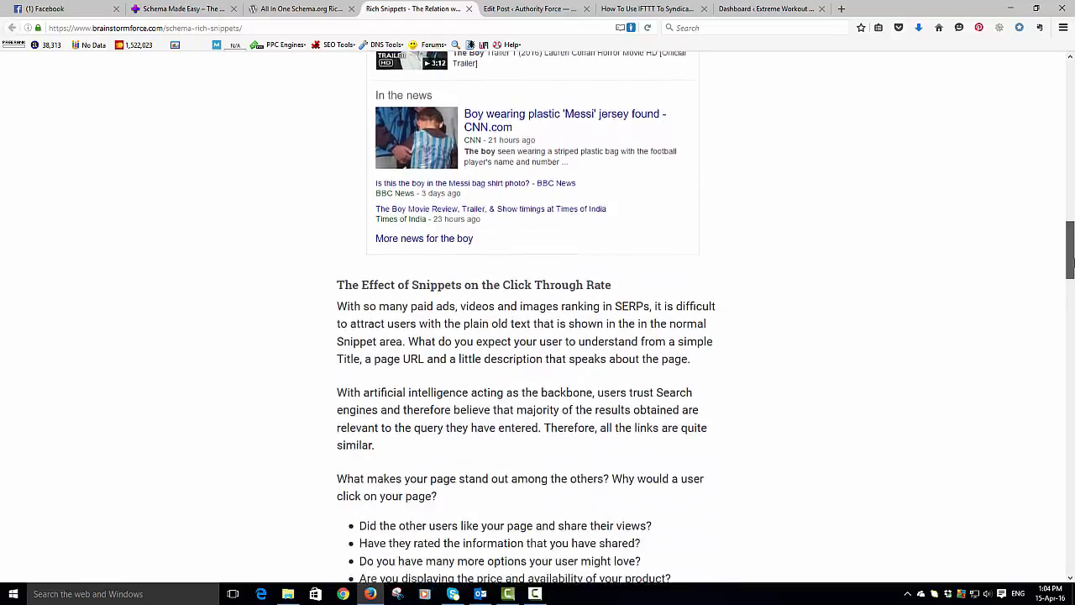
pyautogui.scroll(-3)
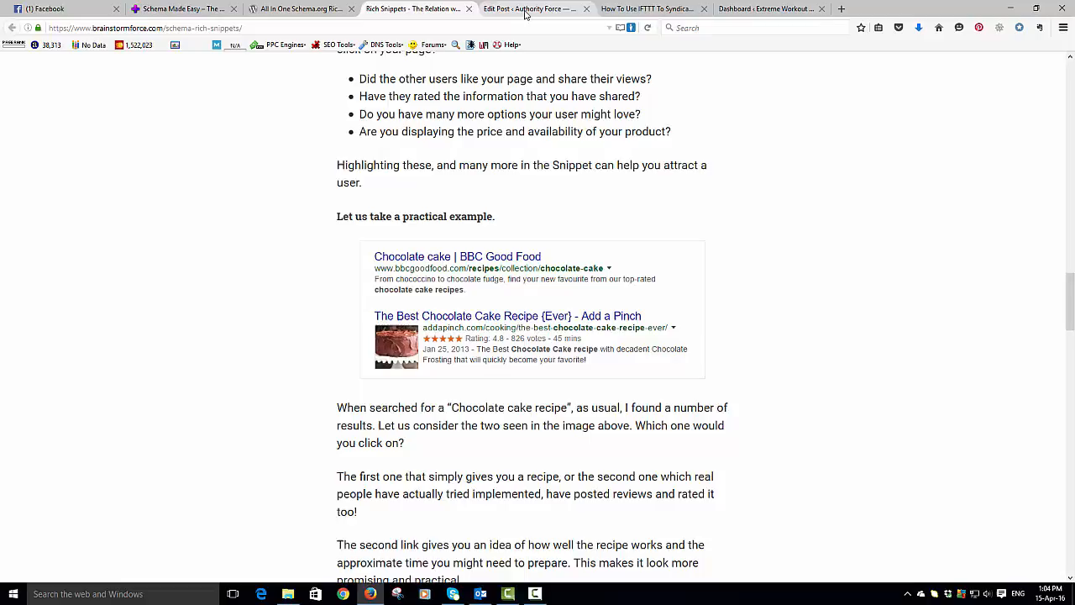
pyautogui.moveTo(746, 9)
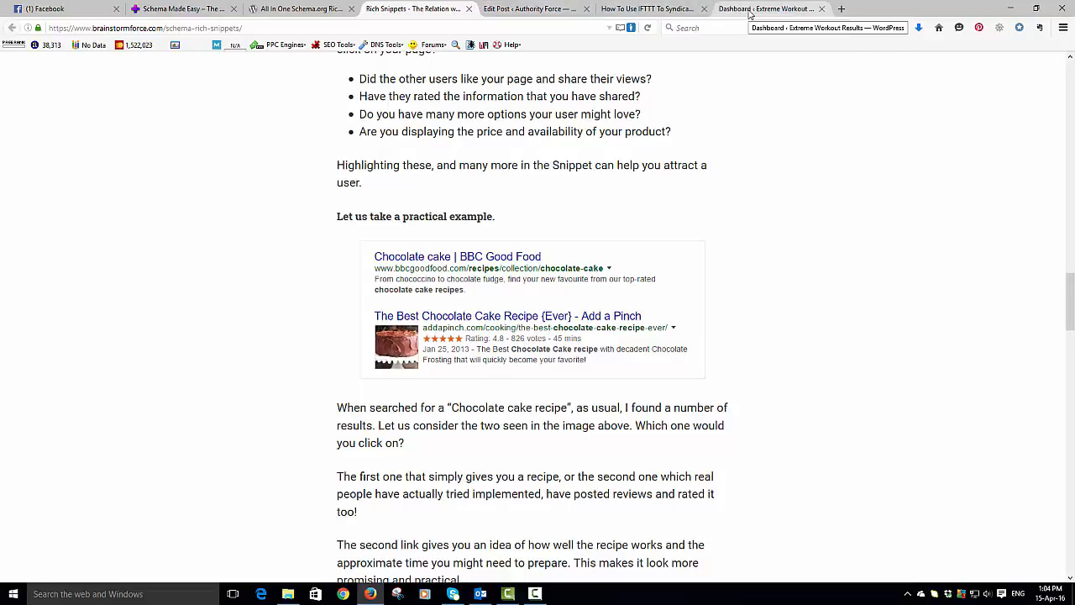
pyautogui.click(771, 8)
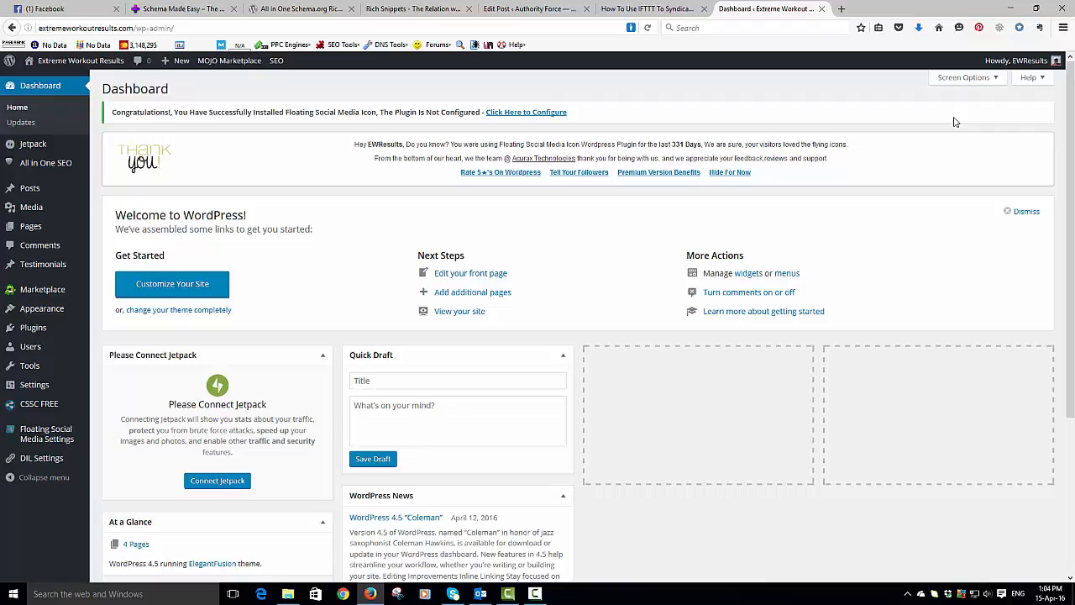
pyautogui.moveTo(33, 327)
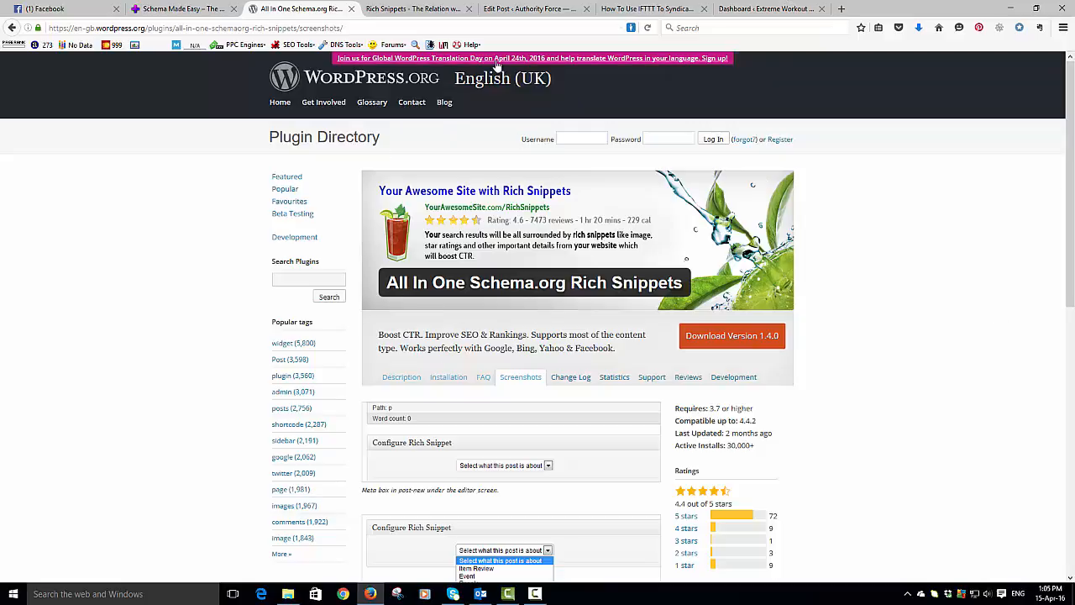
pyautogui.click(764, 8)
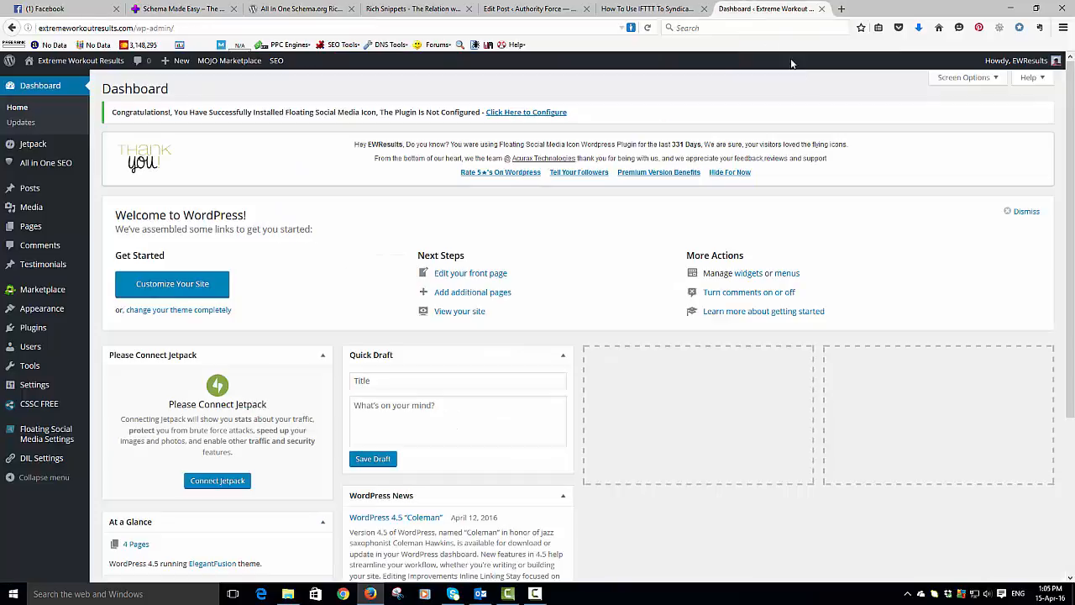
pyautogui.moveTo(33, 326)
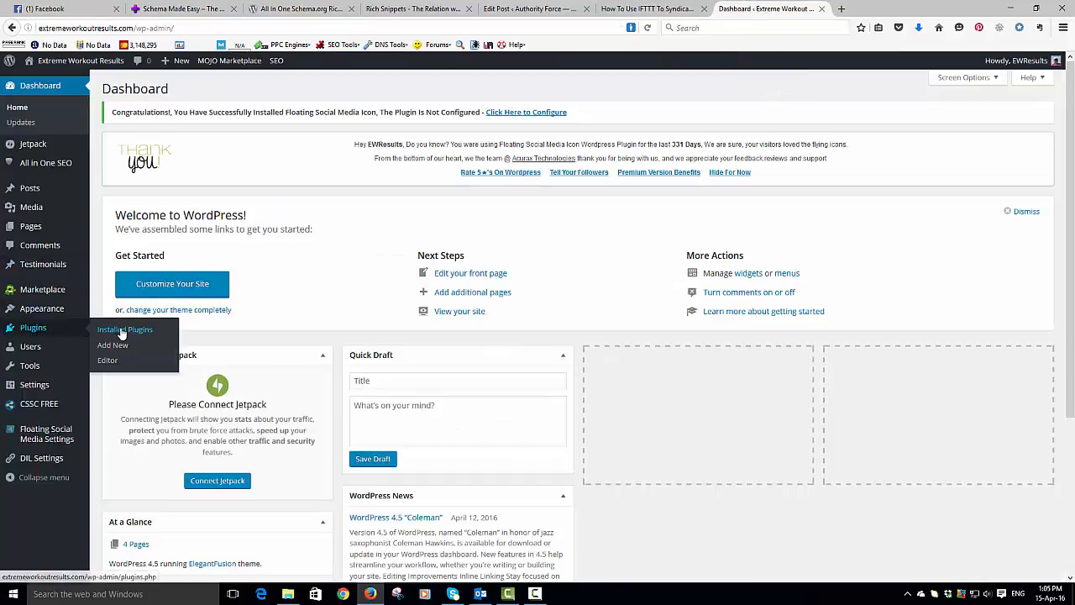
# - Search the installed plugins for 'All In One Schema', which finds no matching plugin
pyautogui.click(124, 329)
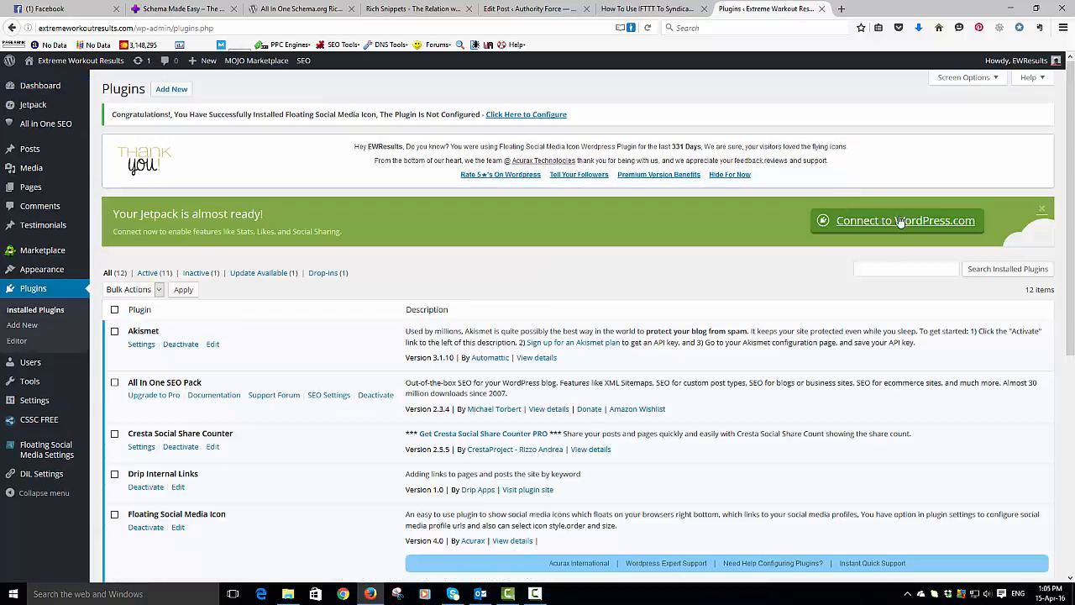
pyautogui.click(906, 269)
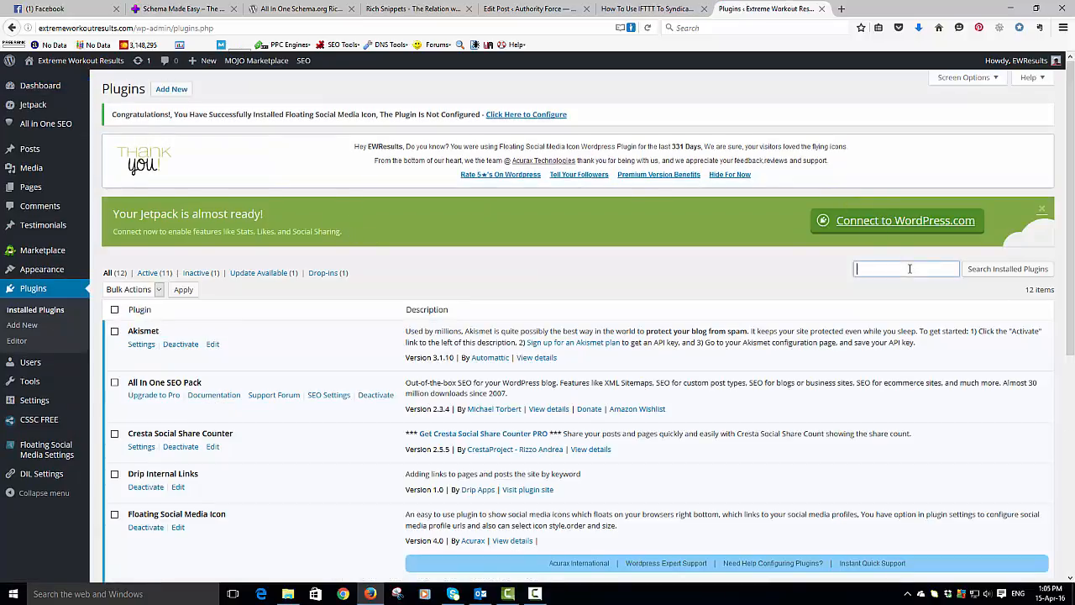
pyautogui.write('Al')
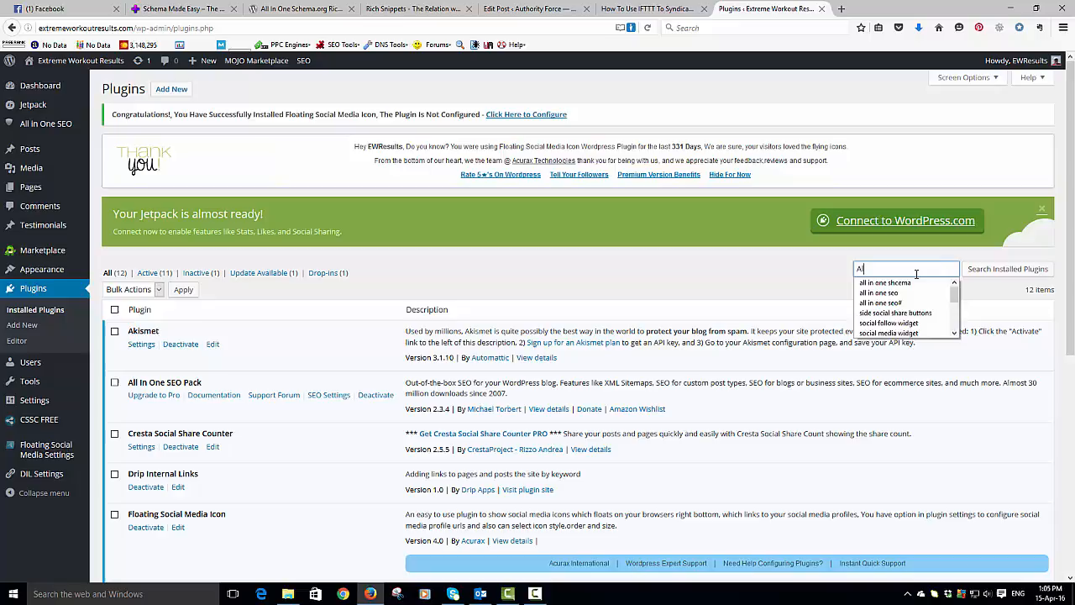
pyautogui.write('All In One Sch')
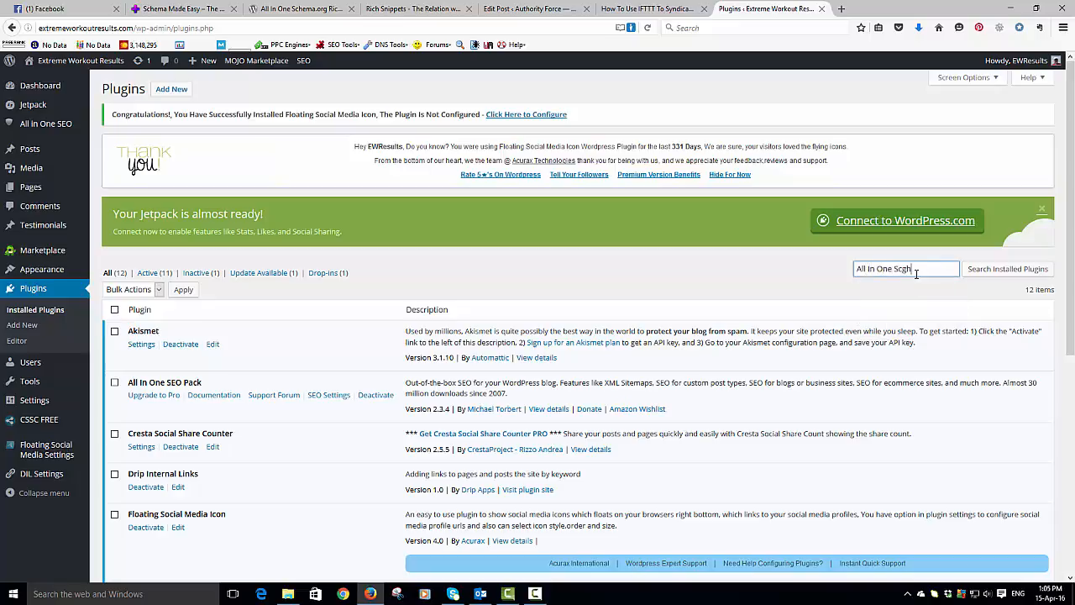
pyautogui.press('Backspace')
pyautogui.write('ema')
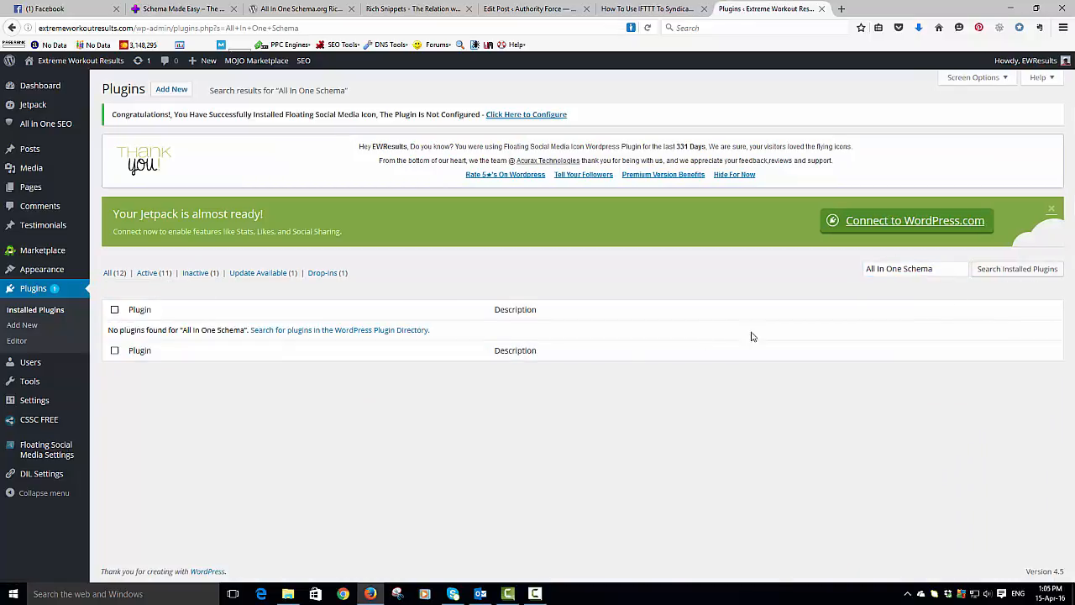
pyautogui.moveTo(777, 73)
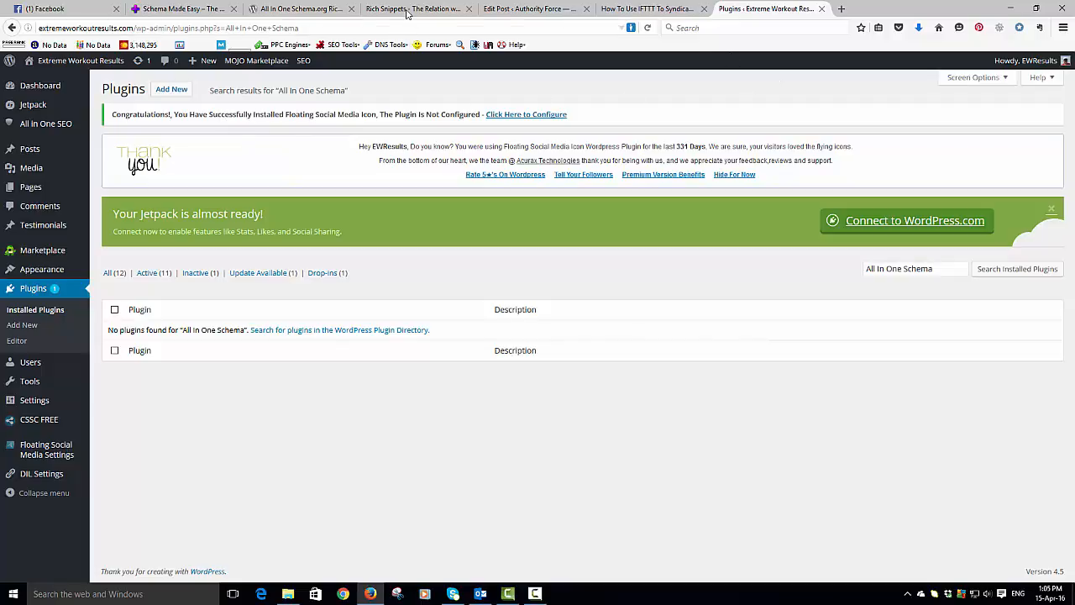
pyautogui.click(298, 8)
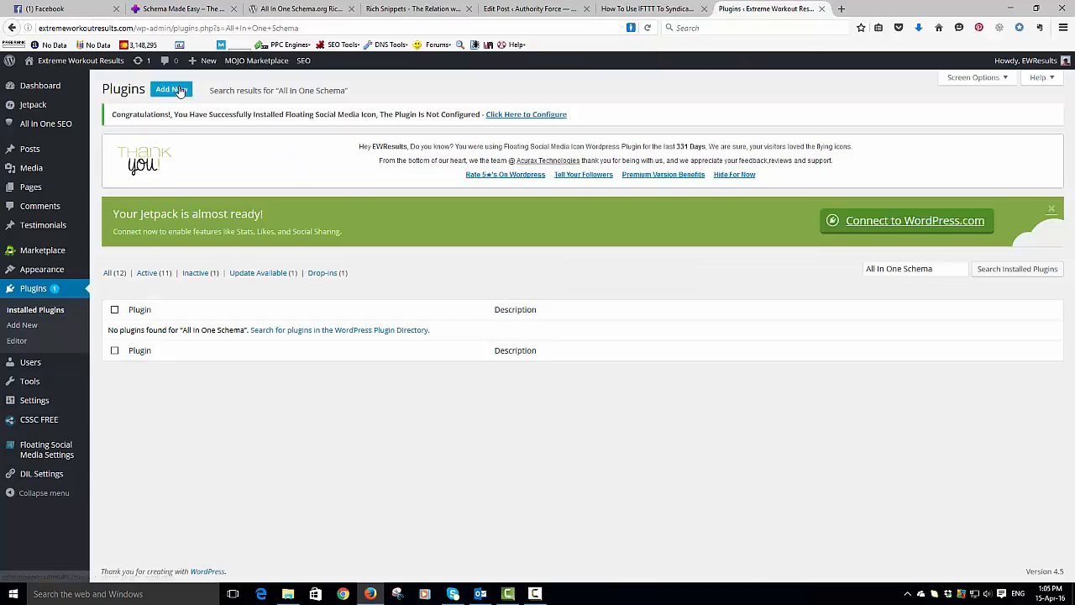
# - Pick the all-in-one-schemaorg-rich-snippets.1.4.0.zip file from Documents > APD Marketing > NEW_STRATEGY > Wordpress for upload
pyautogui.click(172, 90)
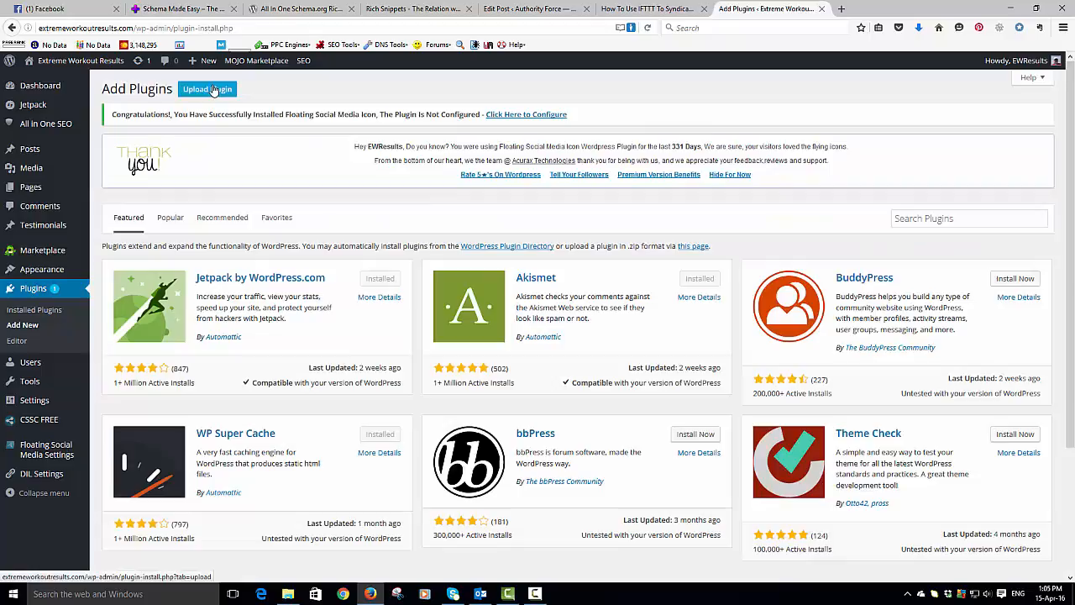
pyautogui.click(207, 89)
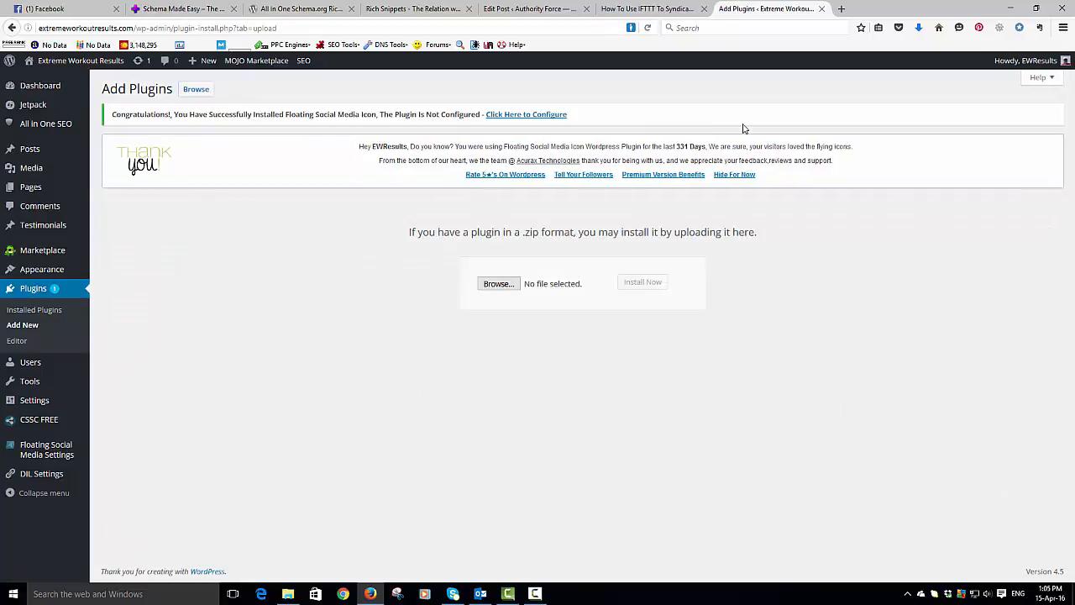
pyautogui.moveTo(527, 312)
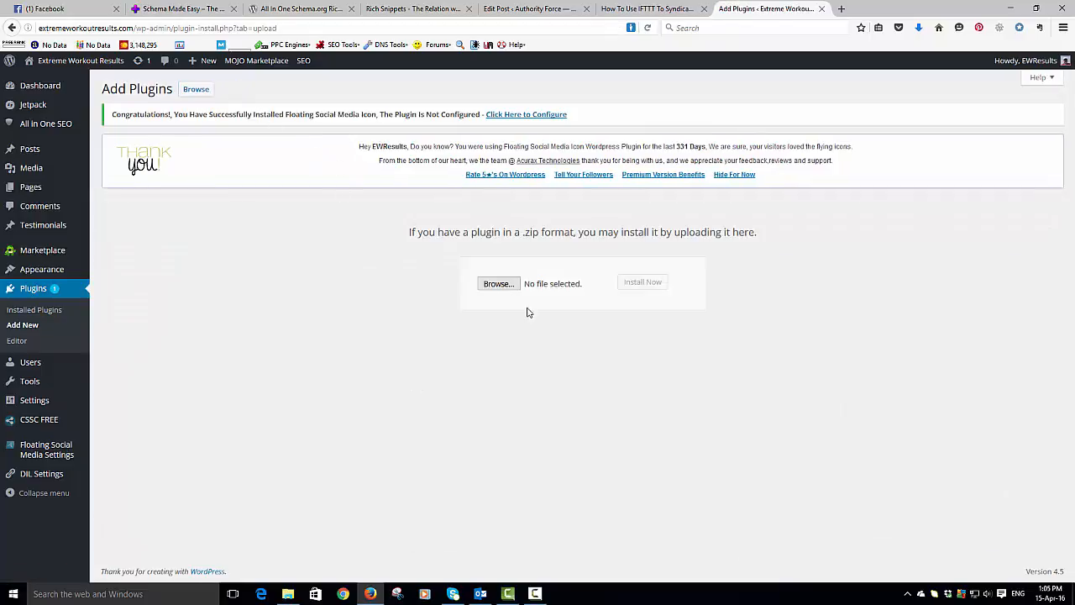
pyautogui.click(498, 283)
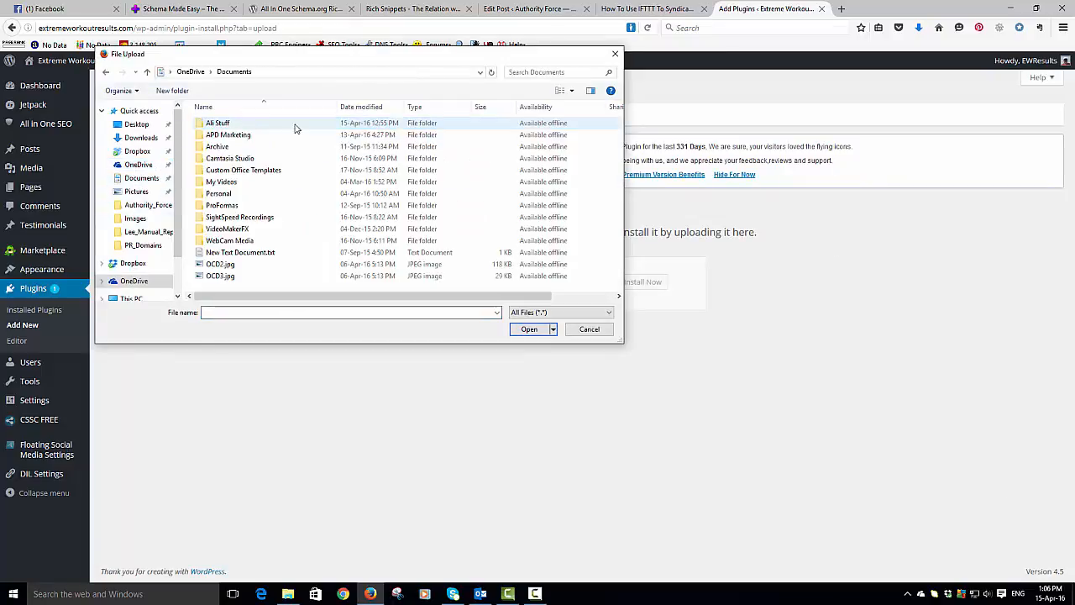
pyautogui.doubleClick(229, 134)
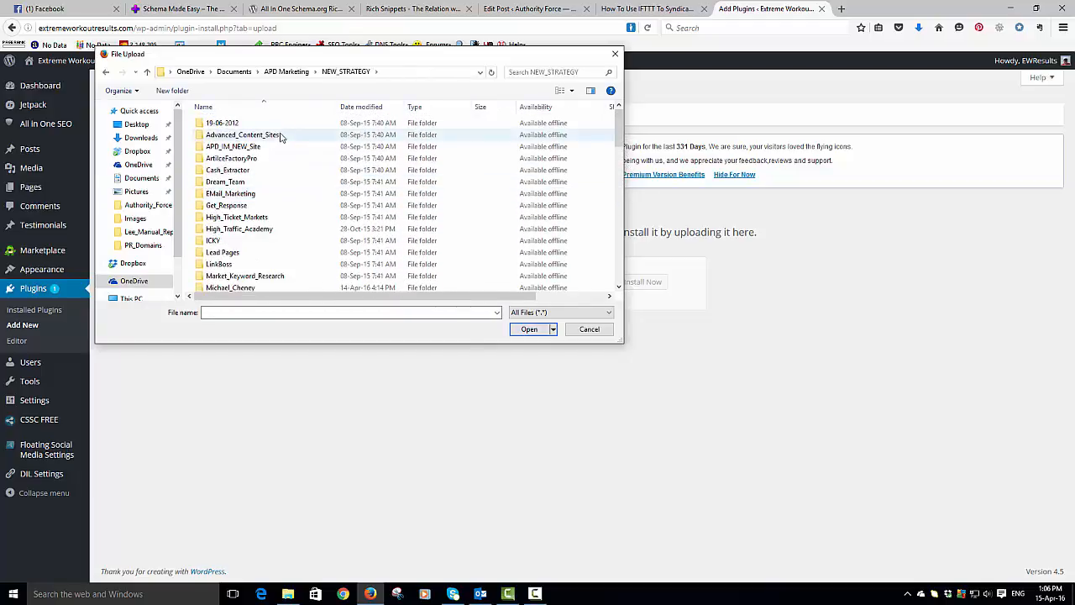
pyautogui.scroll(-3)
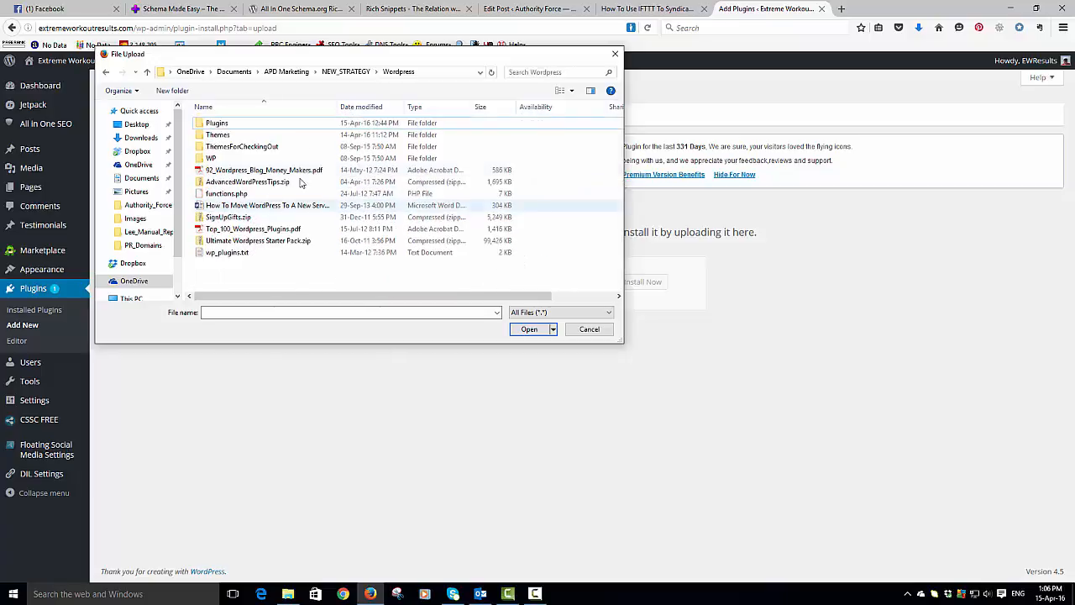
pyautogui.doubleClick(217, 123)
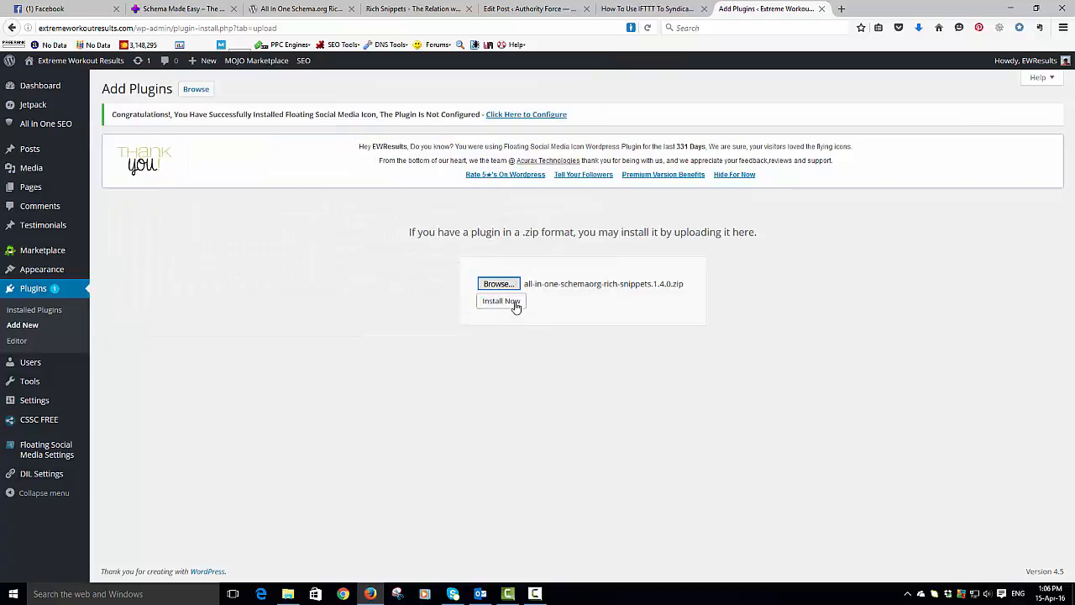
# - Install the uploaded All in One Schema.org Rich Snippets zip and activate the plugin
pyautogui.click(500, 301)
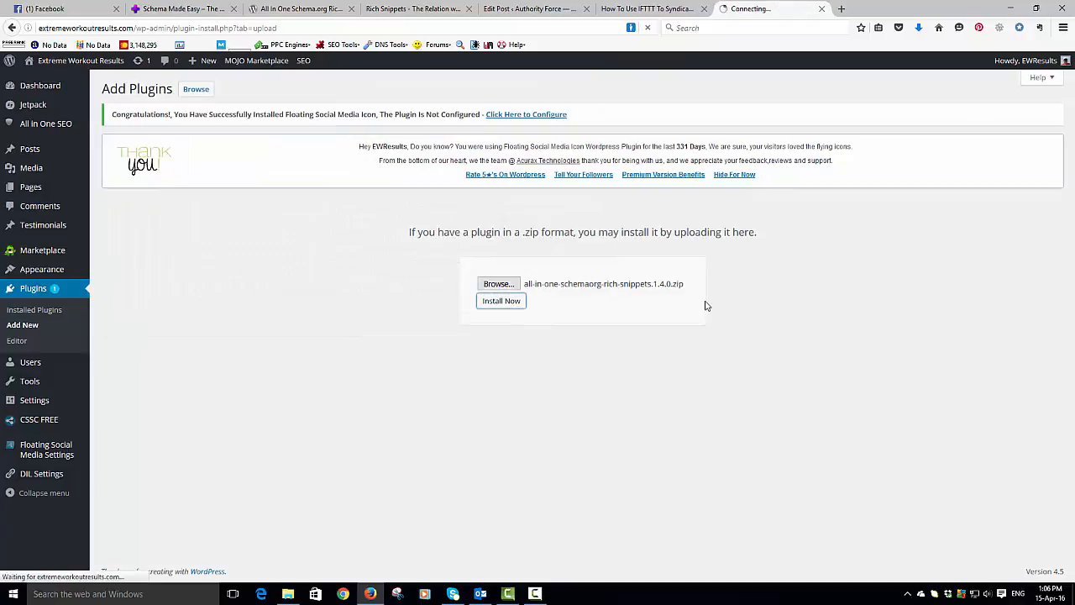
pyautogui.click(501, 301)
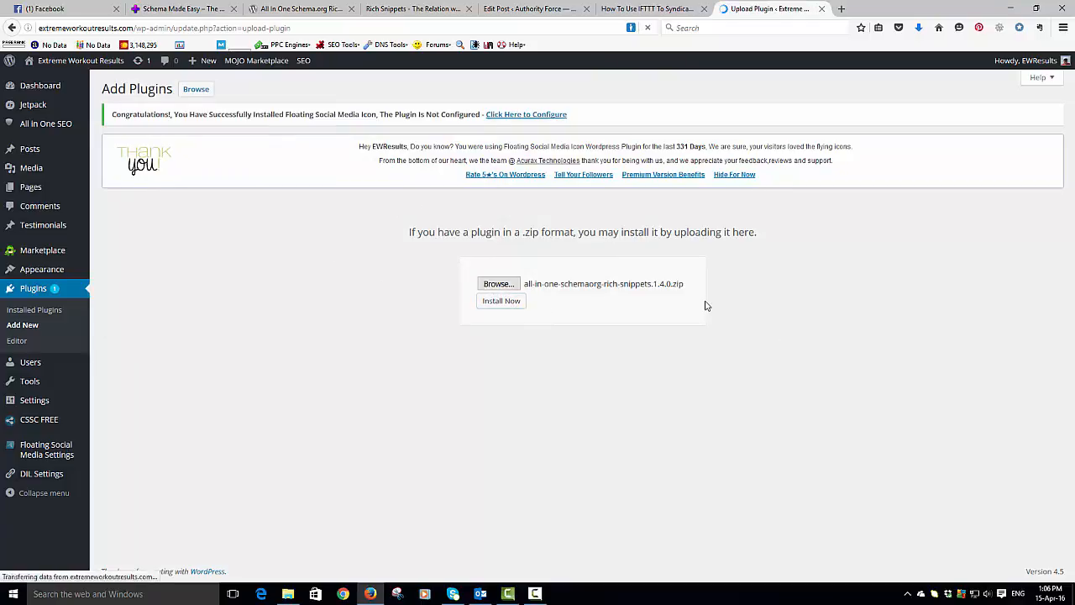
pyautogui.click(501, 301)
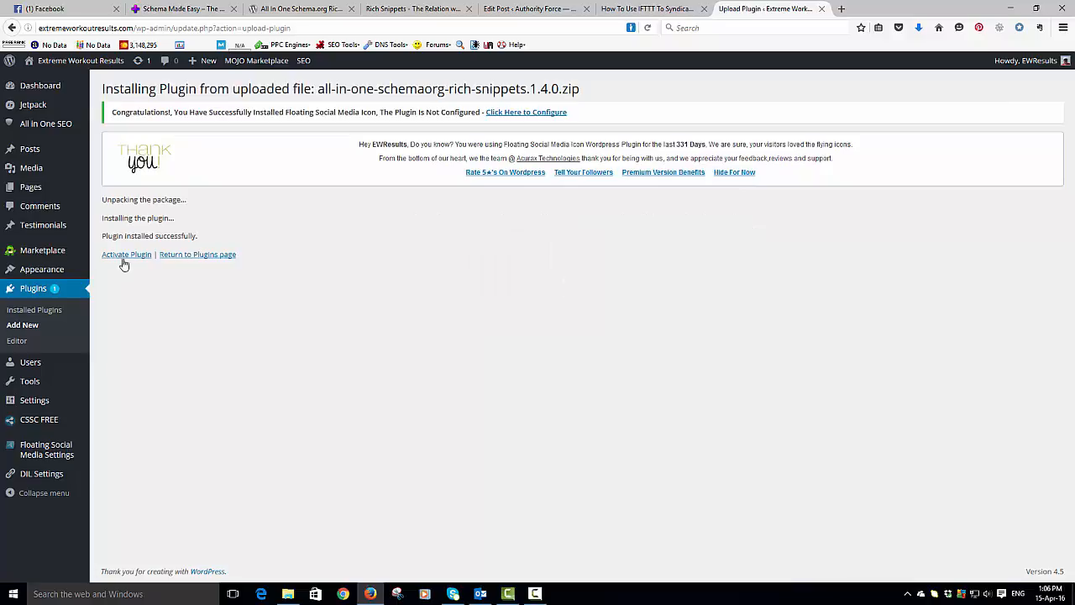
pyautogui.click(126, 254)
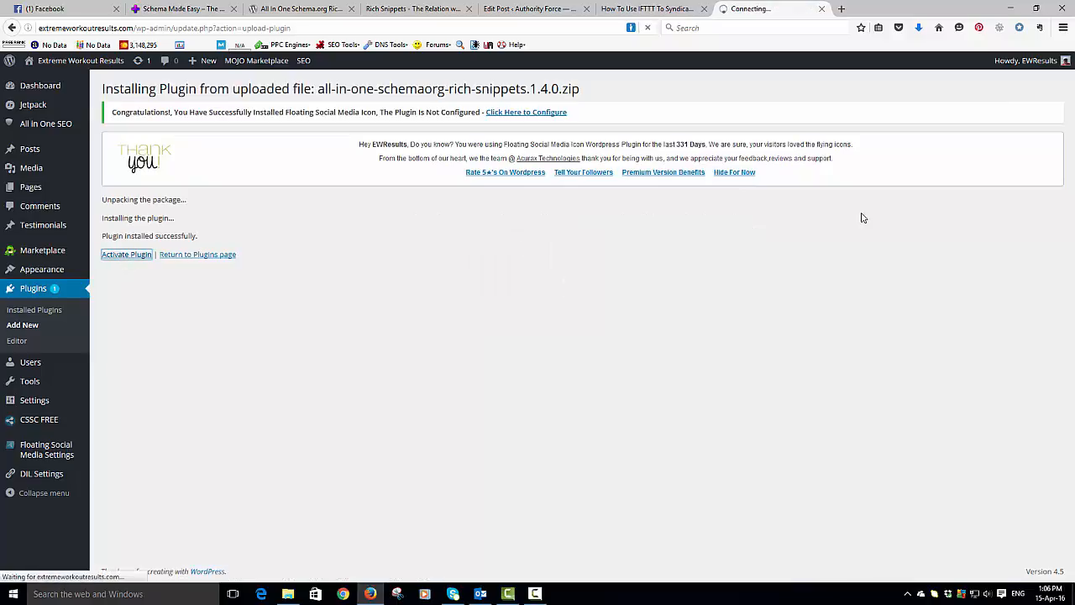
pyautogui.click(126, 254)
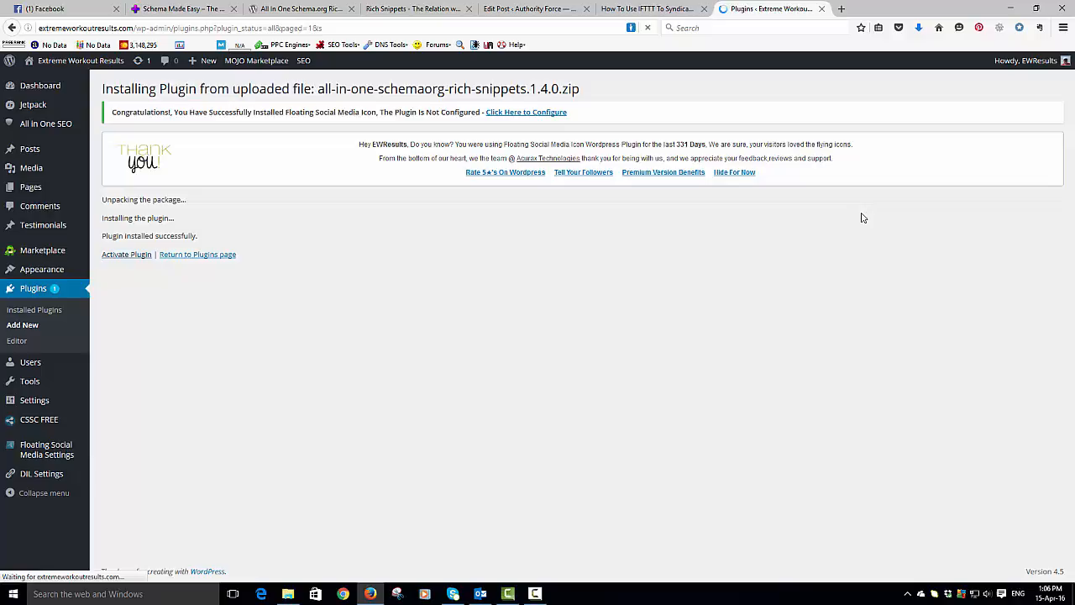
pyautogui.click(126, 254)
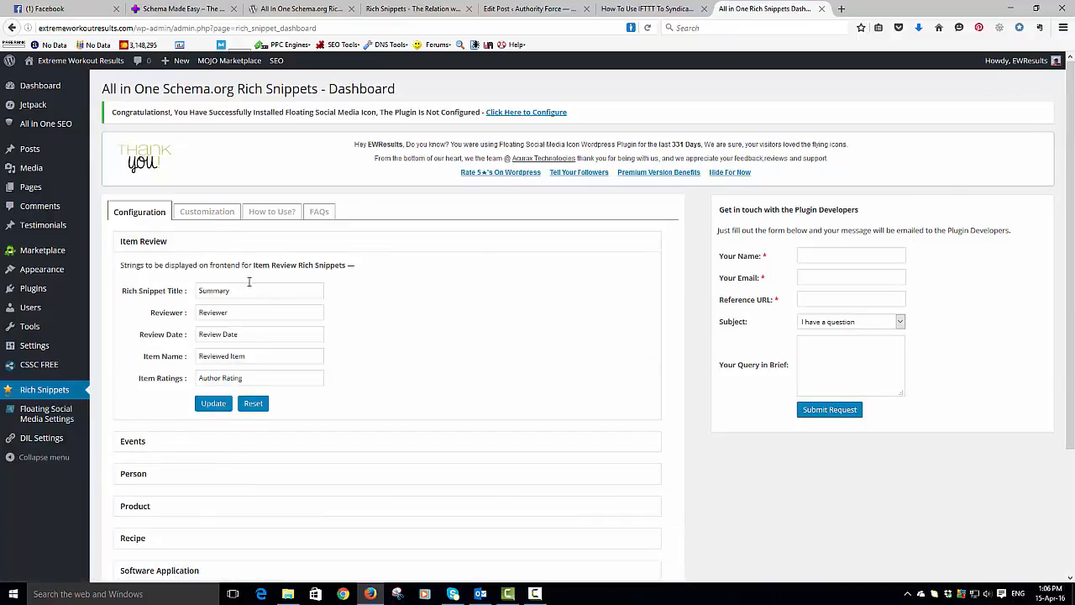
pyautogui.moveTo(401, 322)
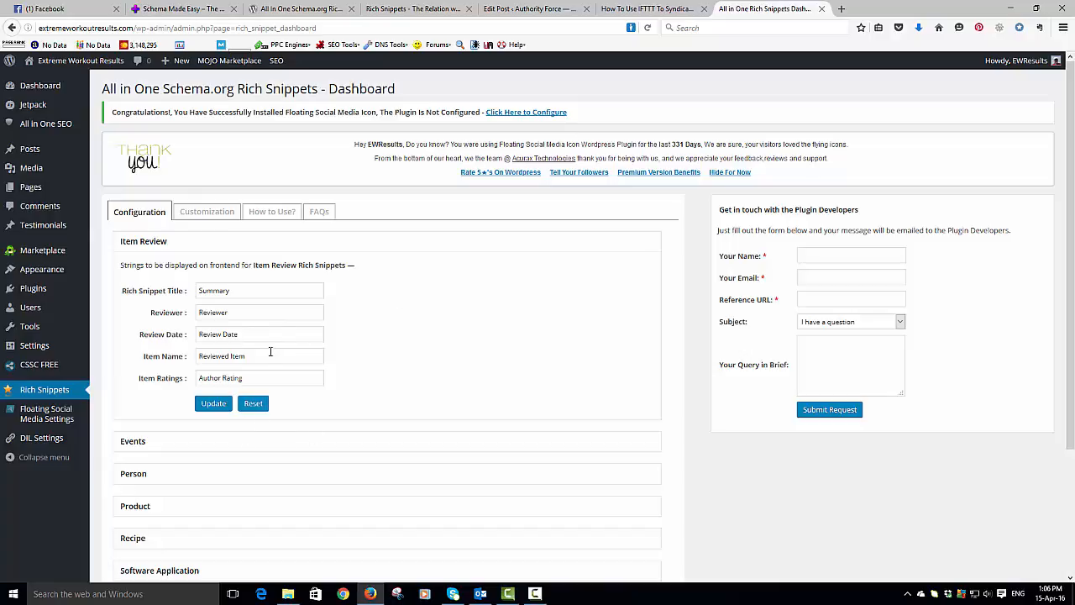
pyautogui.moveTo(265, 323)
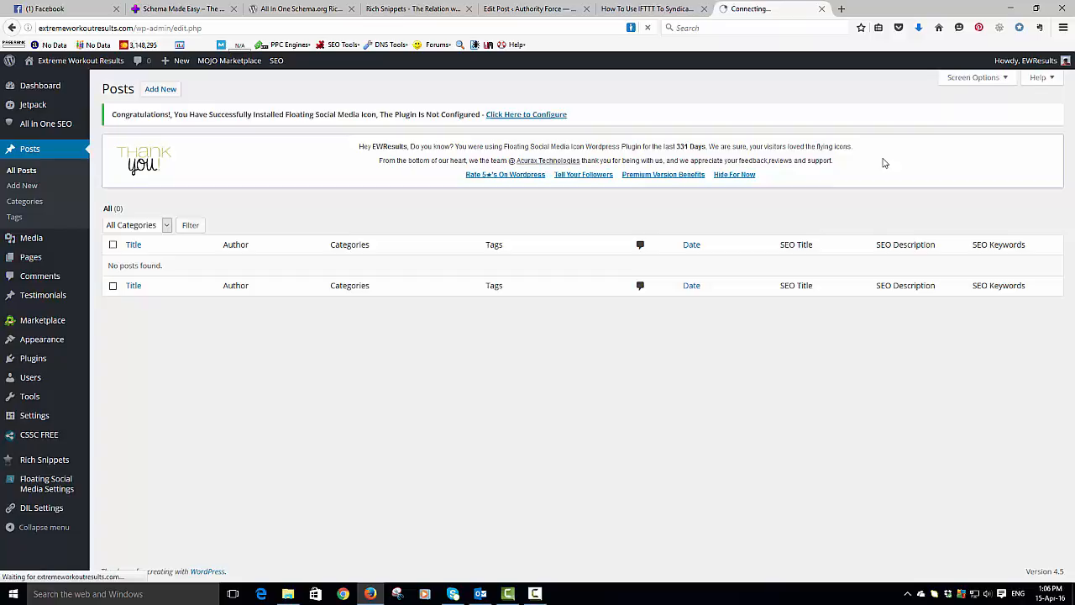
# - Open the 'All About Beachbody and Tony Horton' page from All Pages in the editor
pyautogui.click(31, 187)
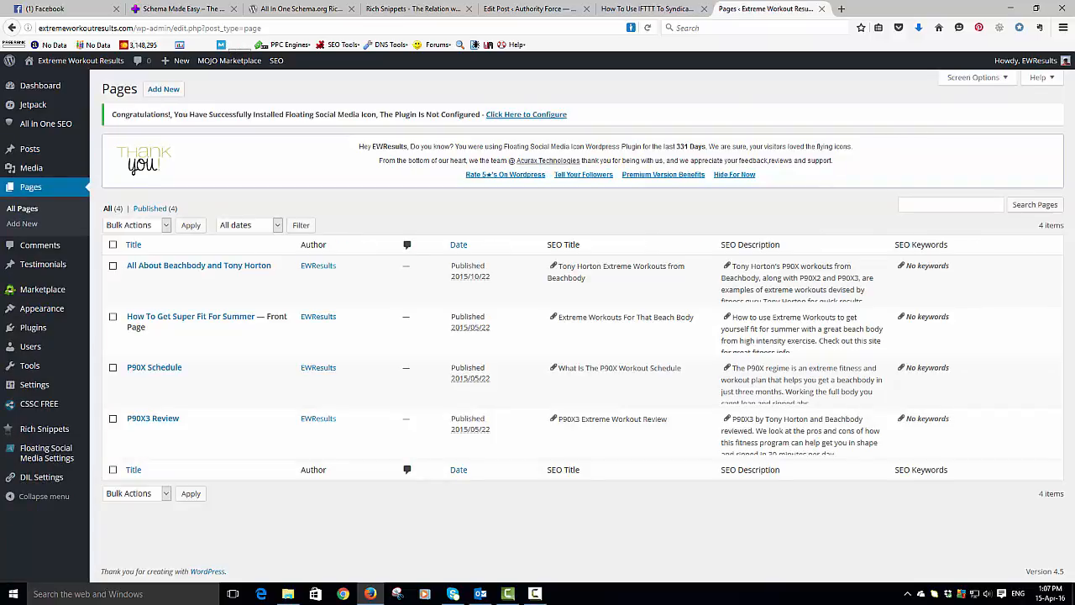
pyautogui.moveTo(198, 266)
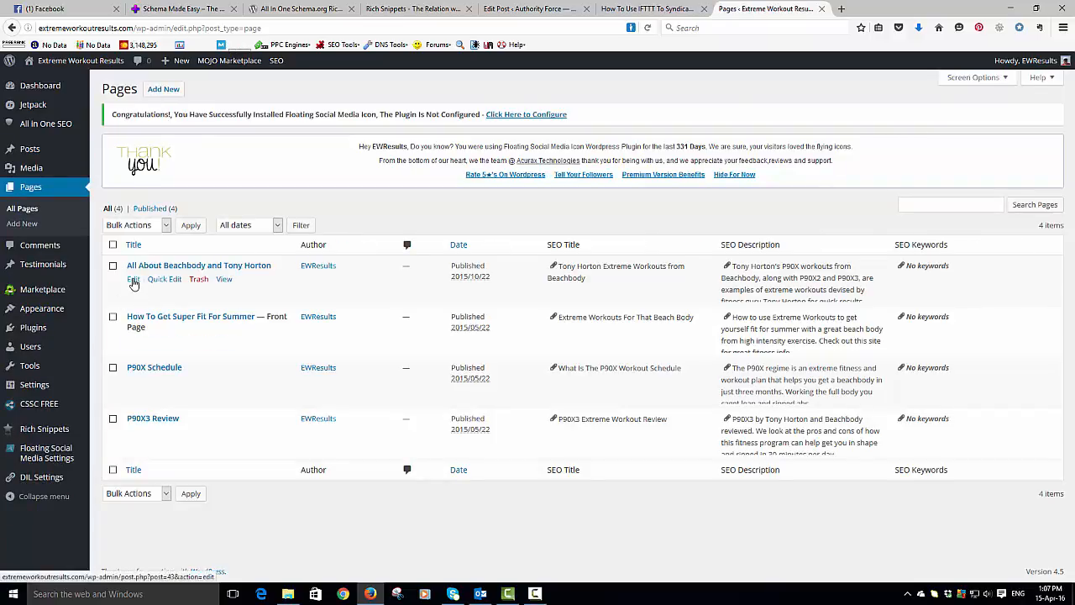
pyautogui.click(133, 279)
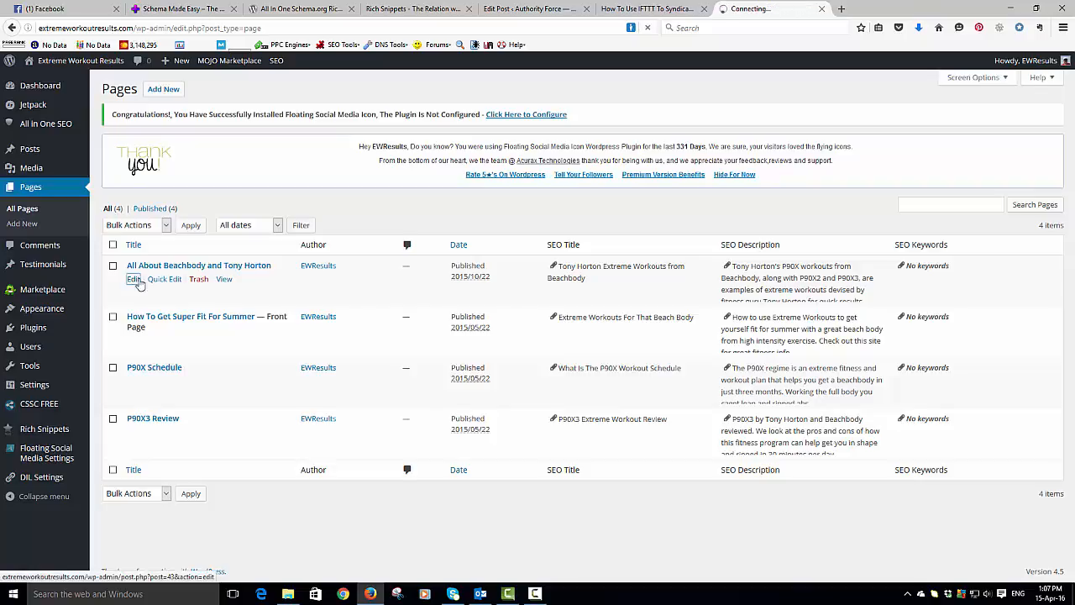
pyautogui.click(134, 278)
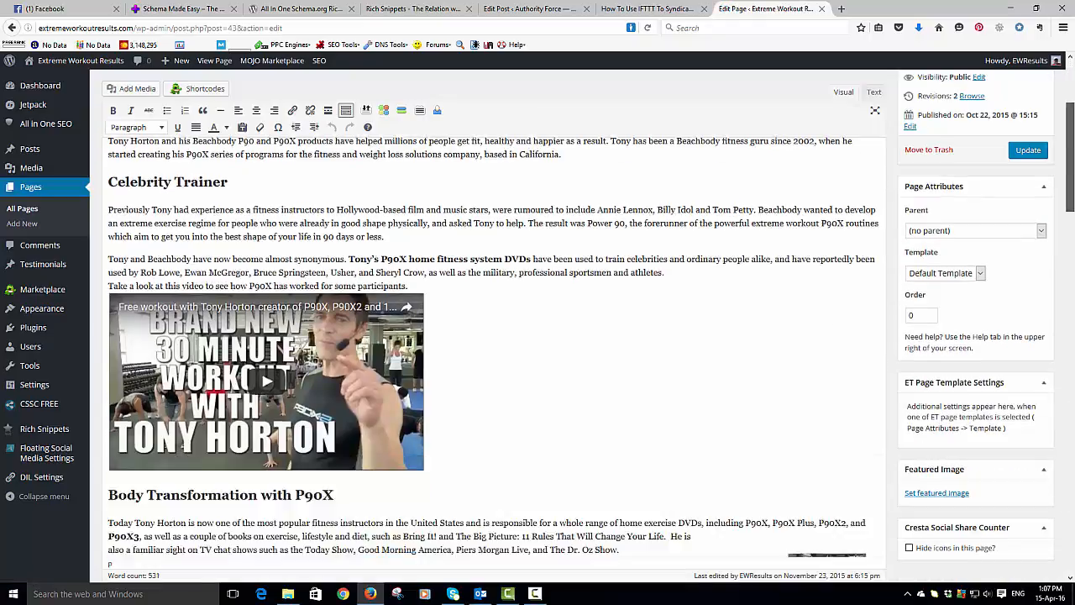
# - Choose Article as the page's type in the Configure Rich Snippet box
pyautogui.scroll(-3)
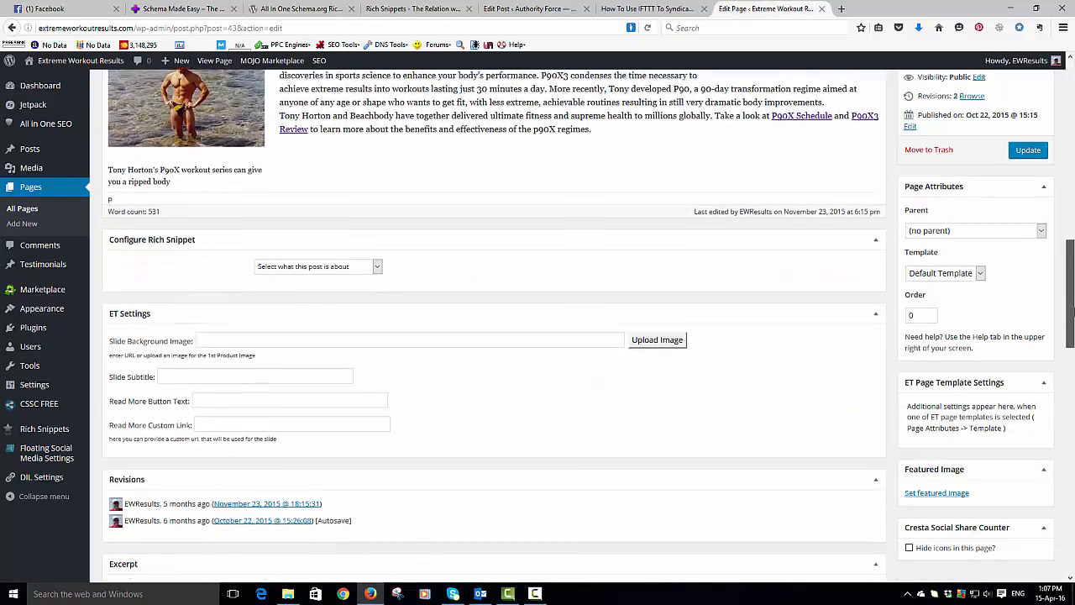
pyautogui.scroll(-3)
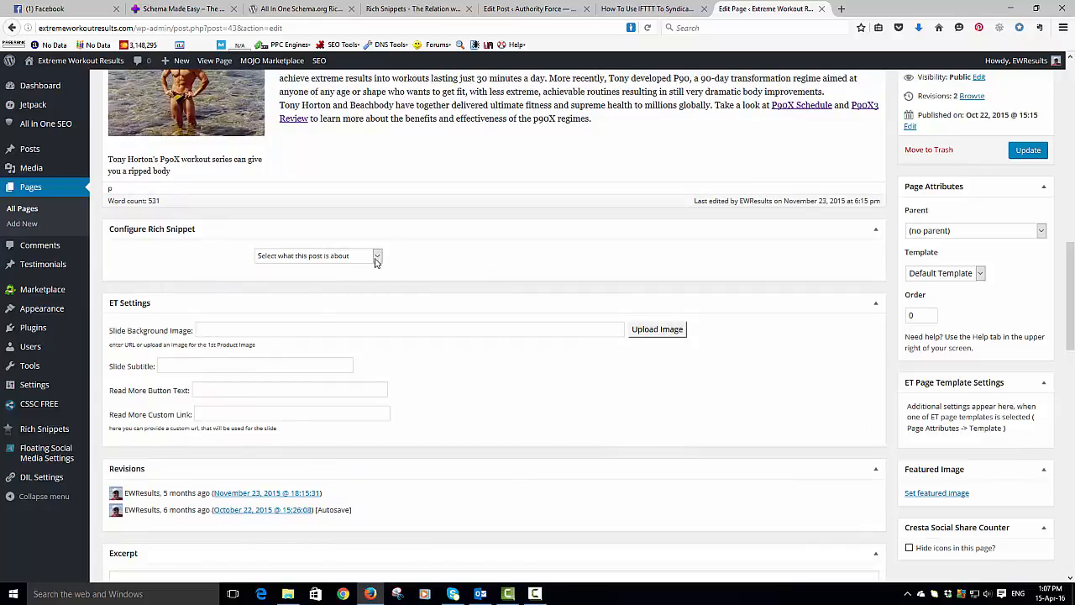
pyautogui.click(317, 256)
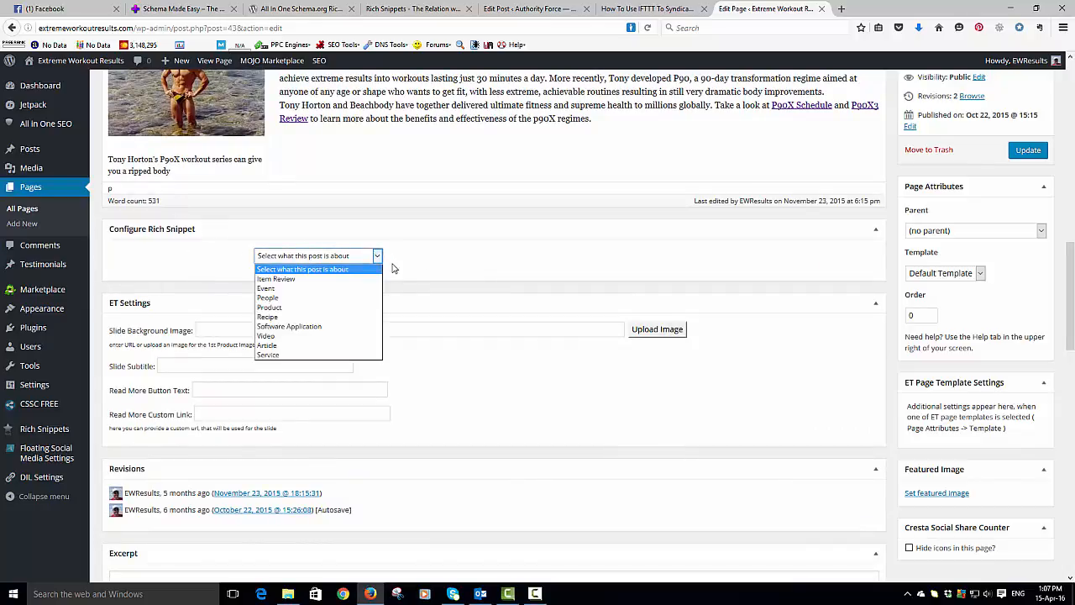
pyautogui.moveTo(312, 346)
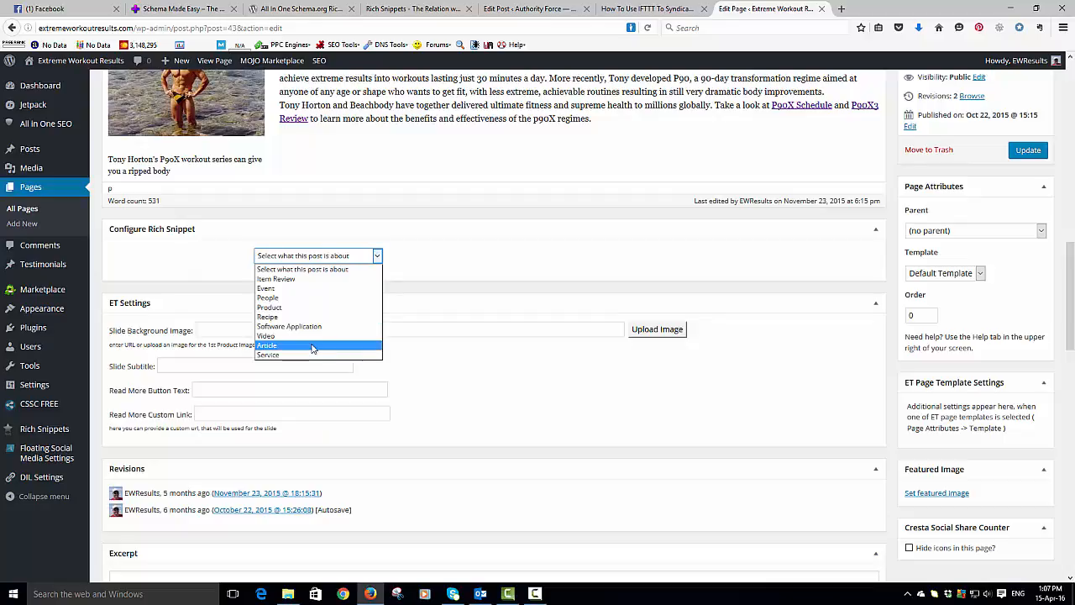
pyautogui.click(266, 346)
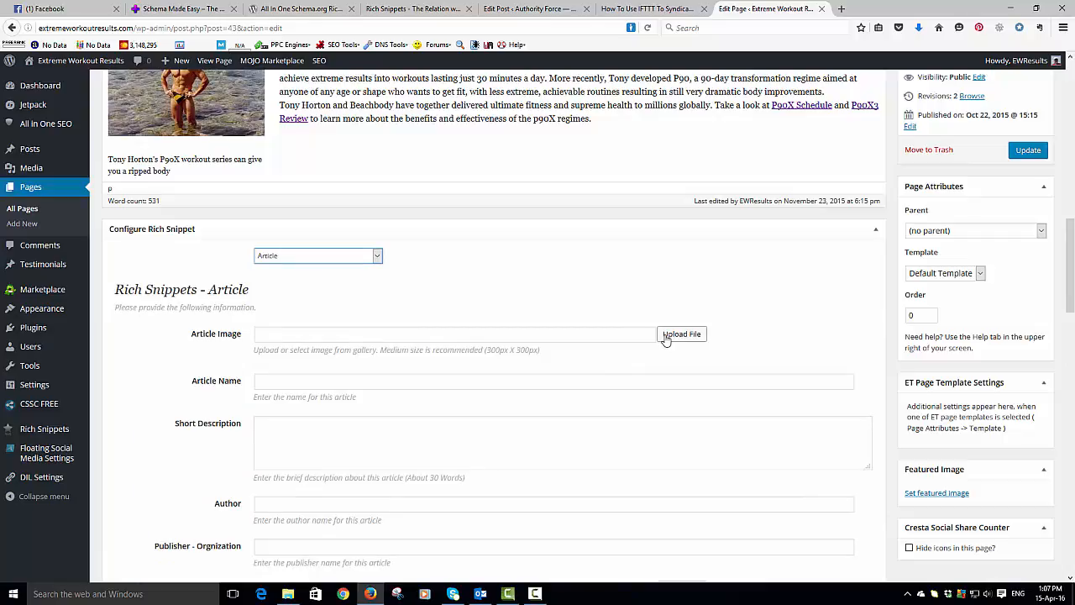
# - Insert the crouching workout photo p90x-workout-schedule.jpg as the Article Image
pyautogui.click(682, 333)
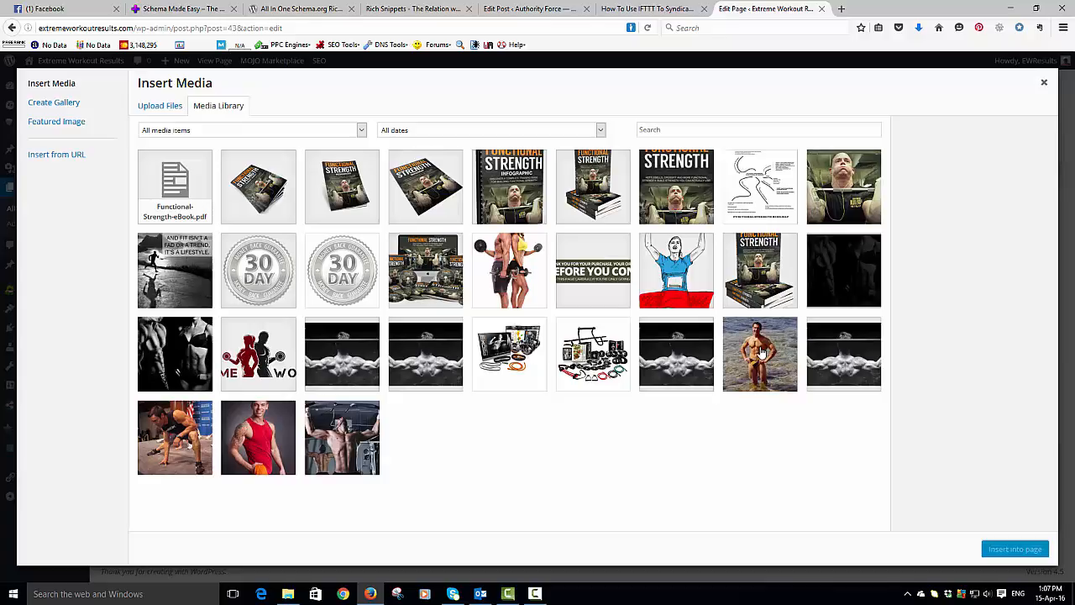
pyautogui.moveTo(147, 453)
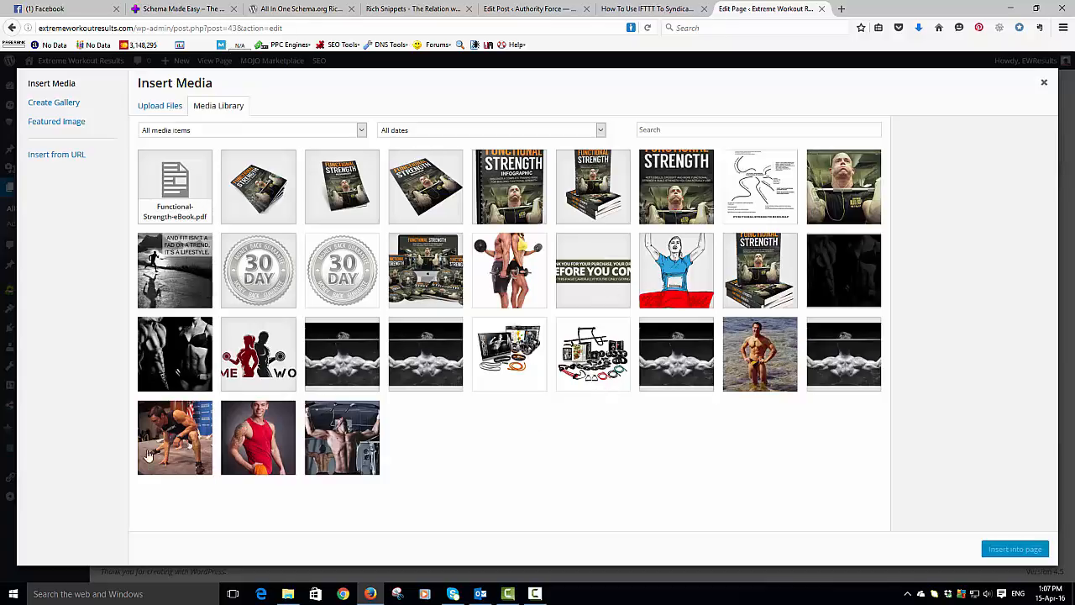
pyautogui.click(175, 438)
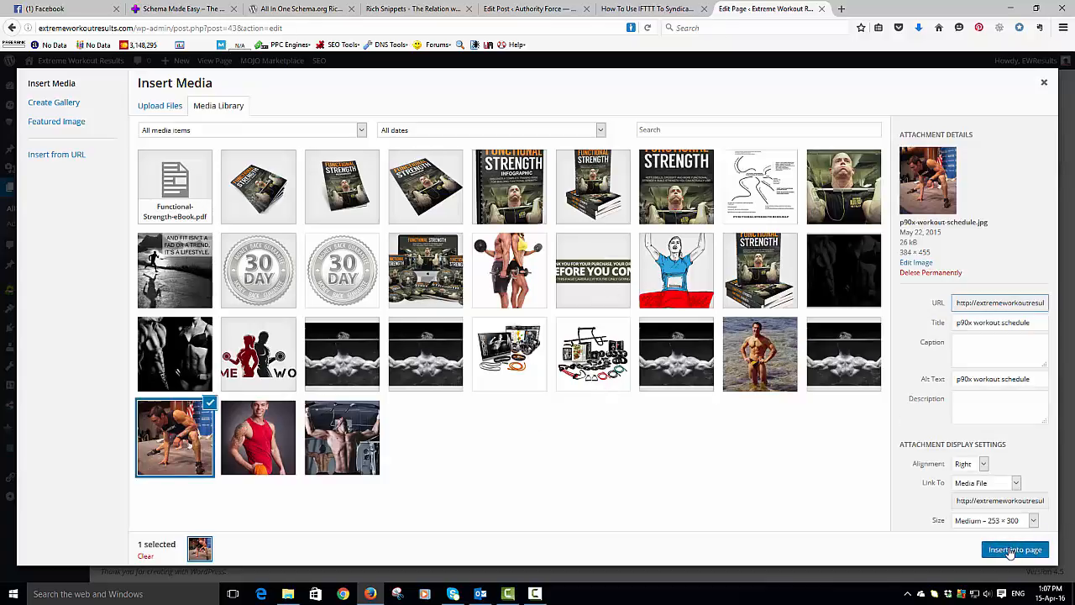
pyautogui.click(1014, 549)
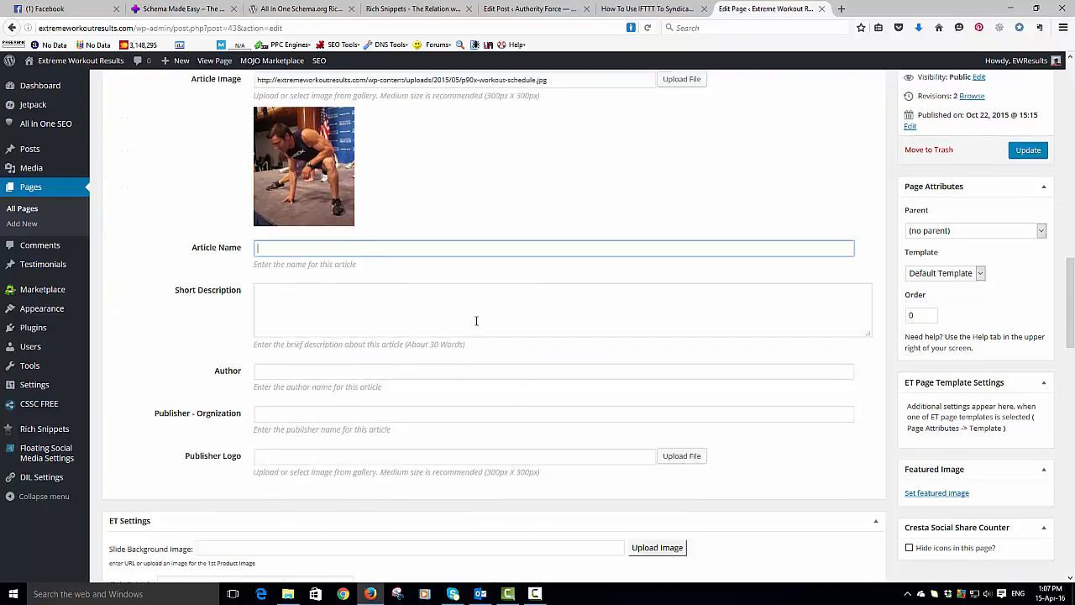
# - Enter the article name and a short description about how Tony Horton started BeachBody
pyautogui.write('A')
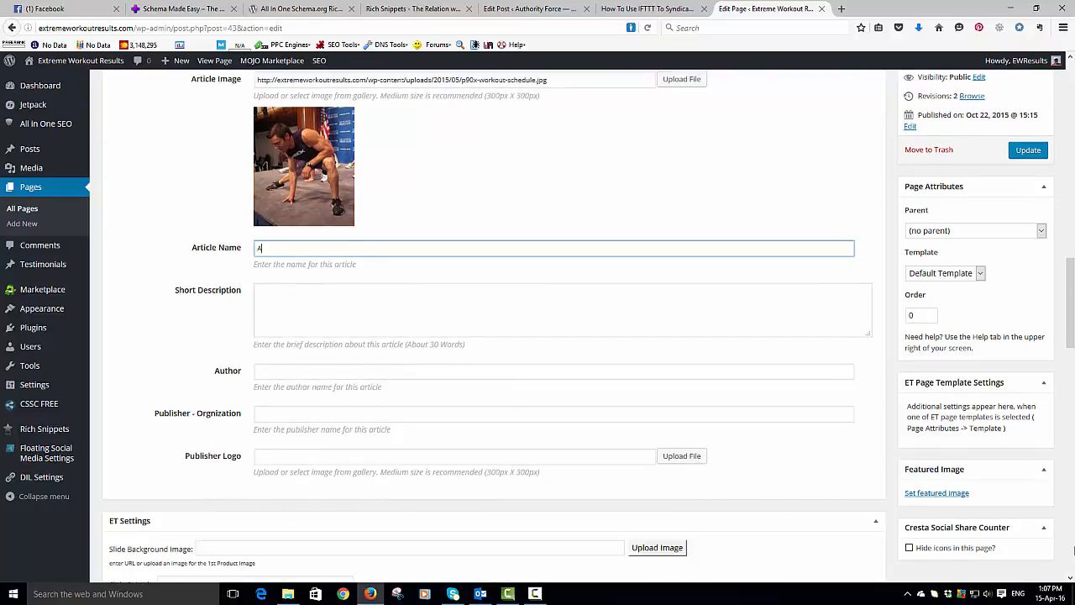
pyautogui.write('ll About')
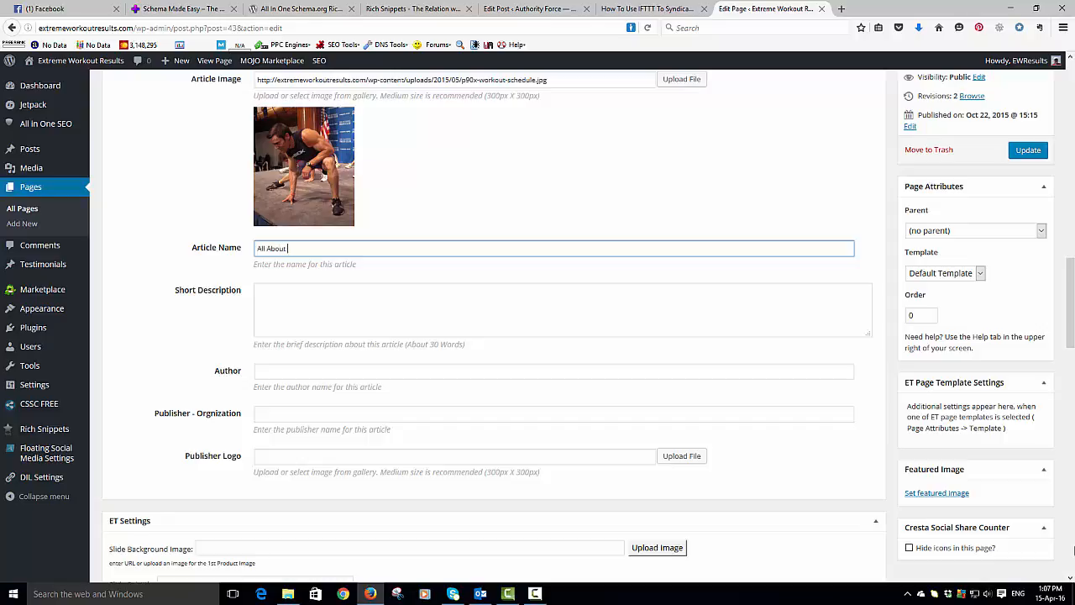
pyautogui.write('beachbody and Tony Hor')
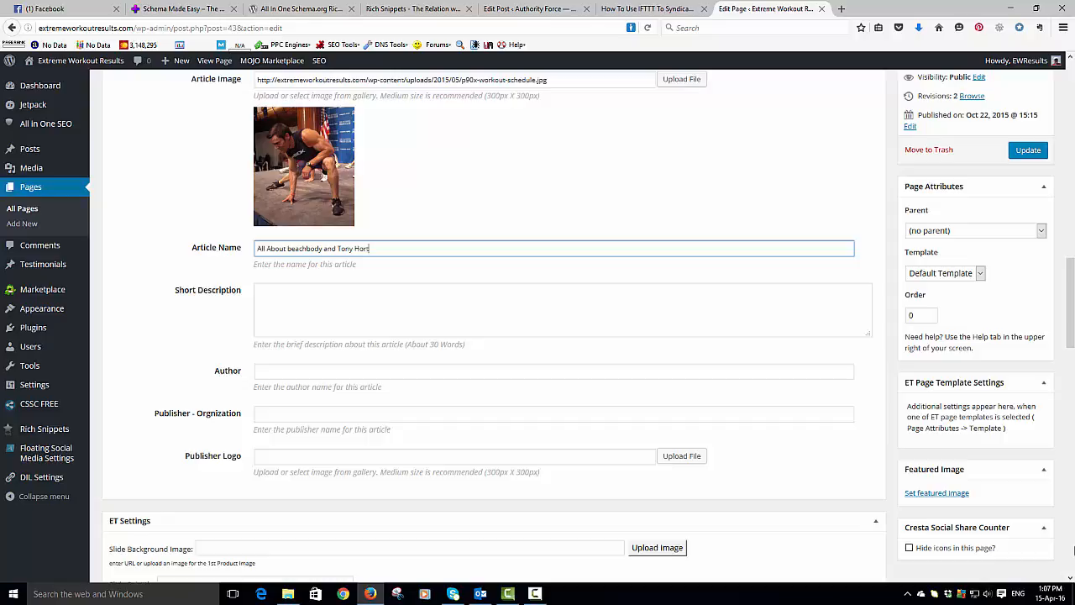
pyautogui.write('tan')
pyautogui.click(563, 310)
pyautogui.write('A brief history of Tony H')
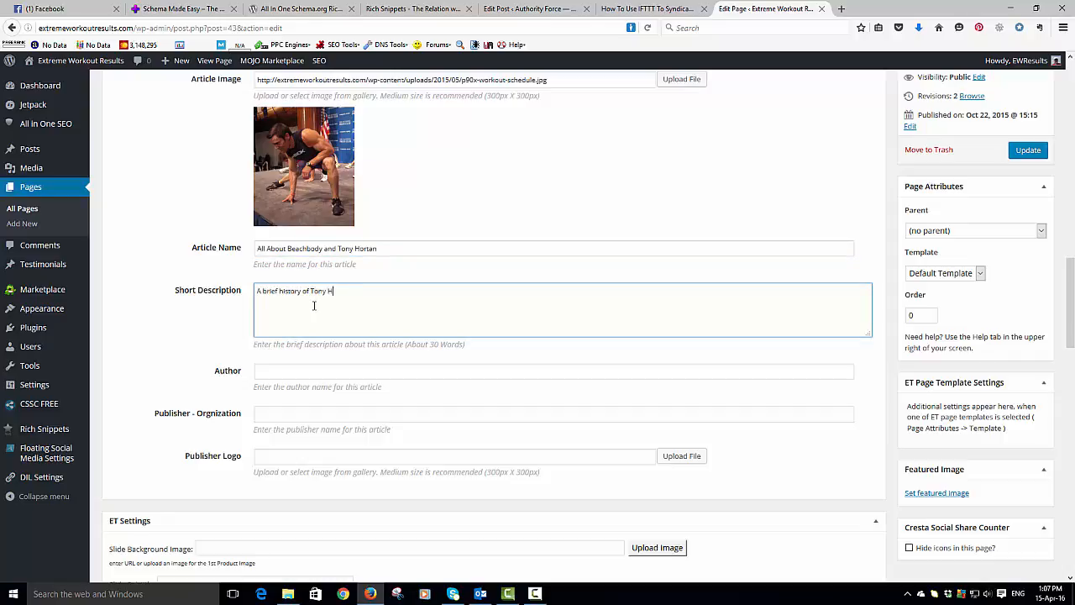
pyautogui.write('orton and how h')
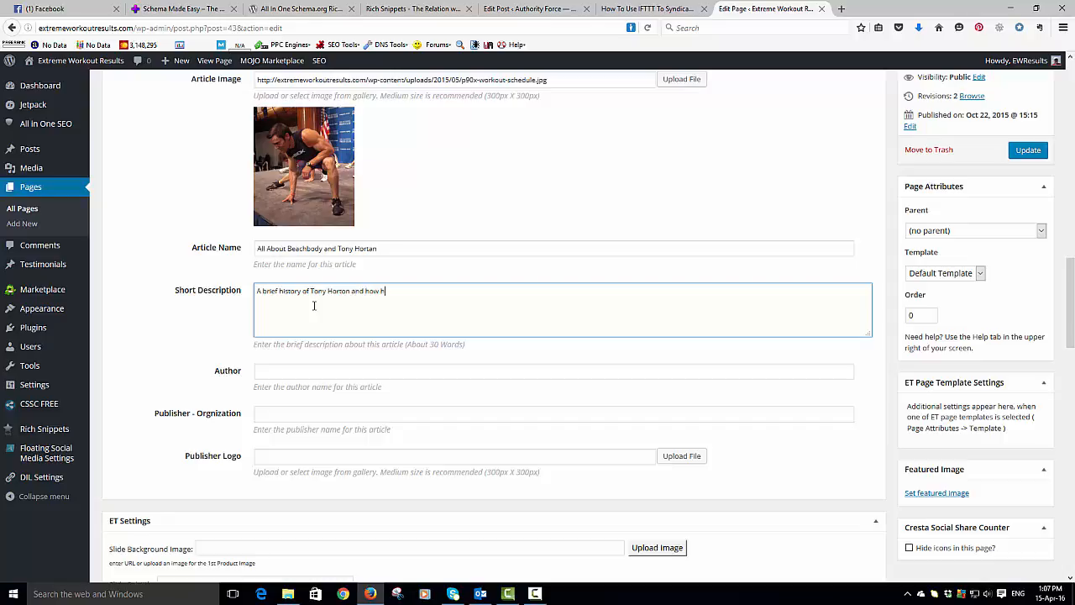
pyautogui.write('e started Beach')
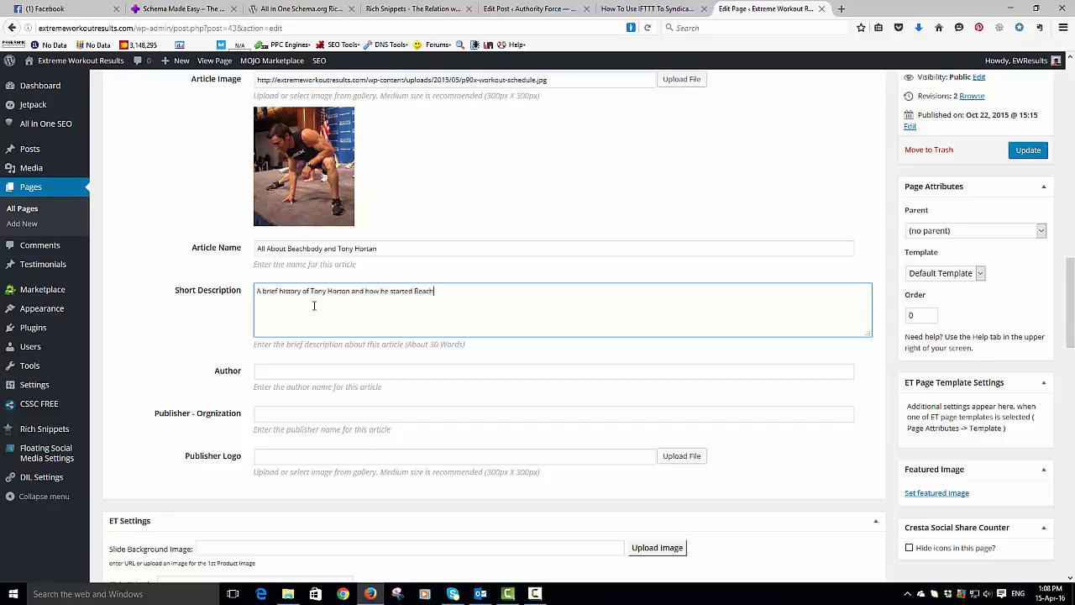
pyautogui.write('Body')
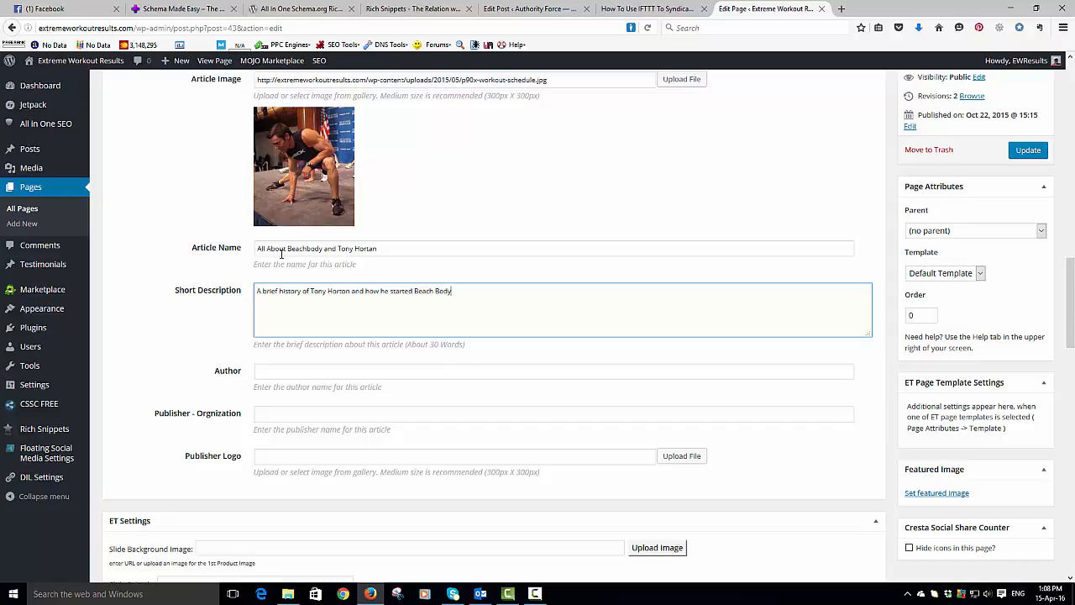
pyautogui.moveTo(351, 373)
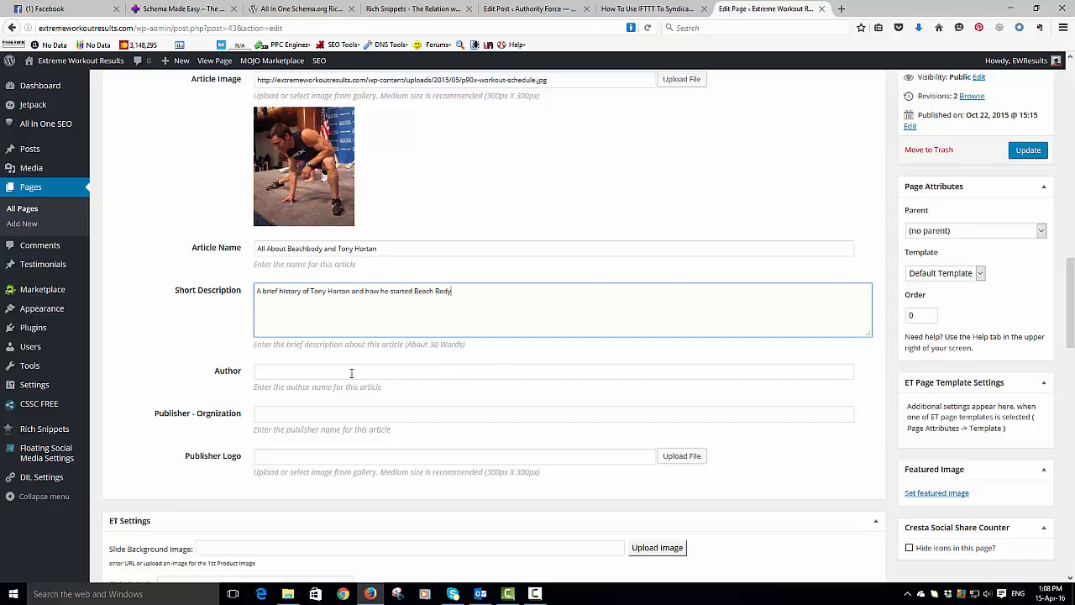
# - Set the author to EWResults and the publisher organization to Extreme Workout Results
pyautogui.write('E')
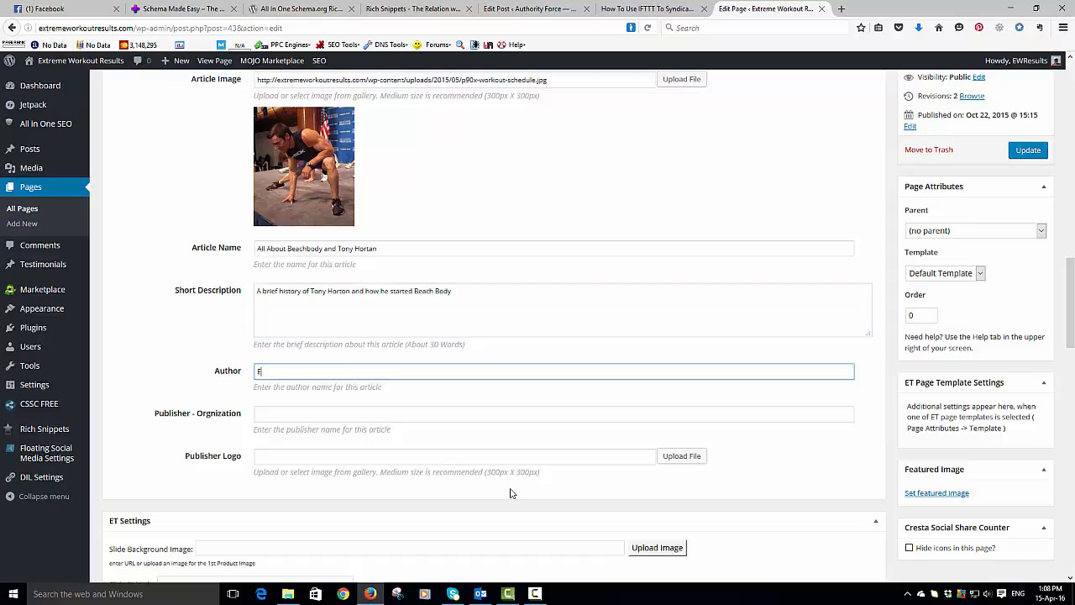
pyautogui.write('WResults')
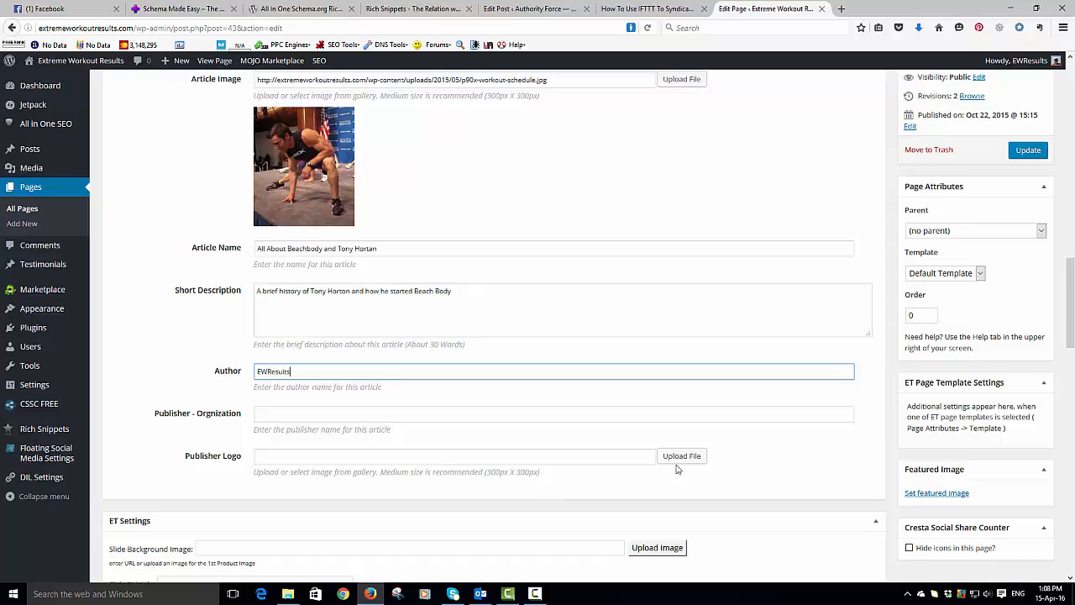
pyautogui.scroll(-3)
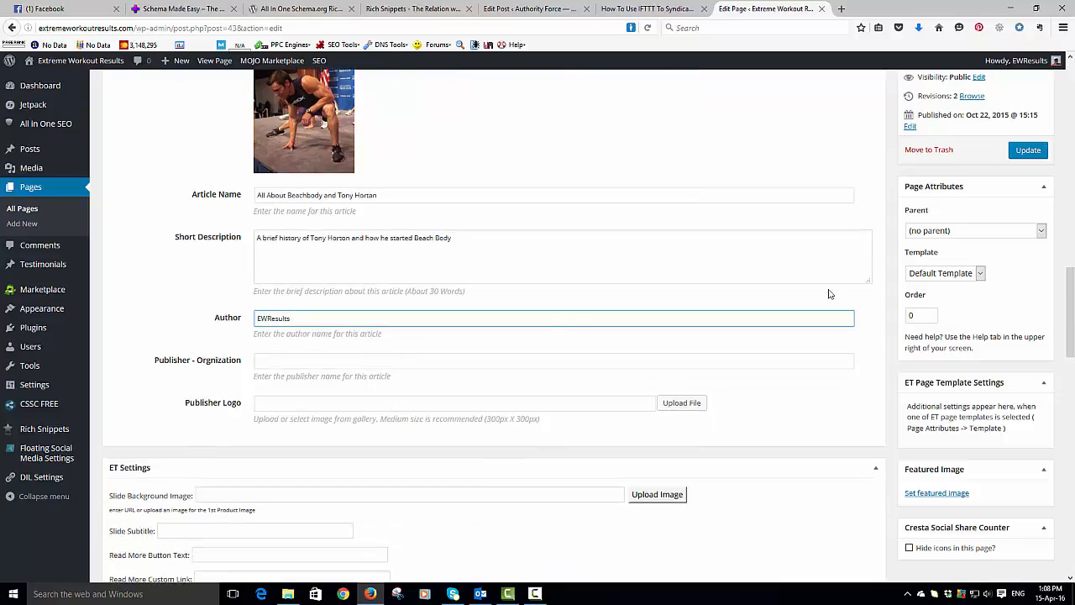
pyautogui.click(552, 360)
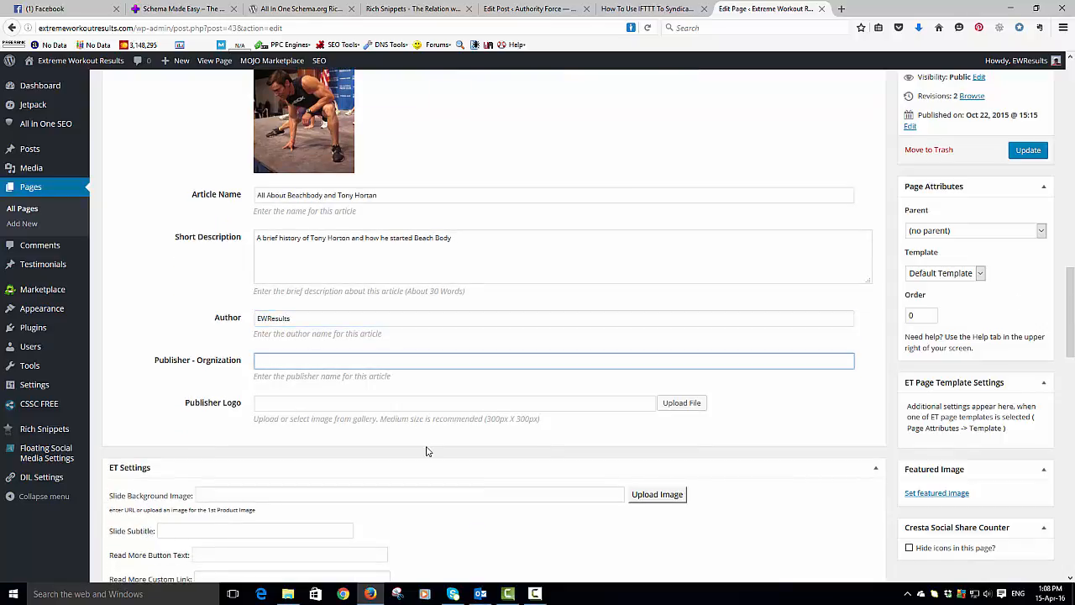
pyautogui.write('Extreme Workout Results')
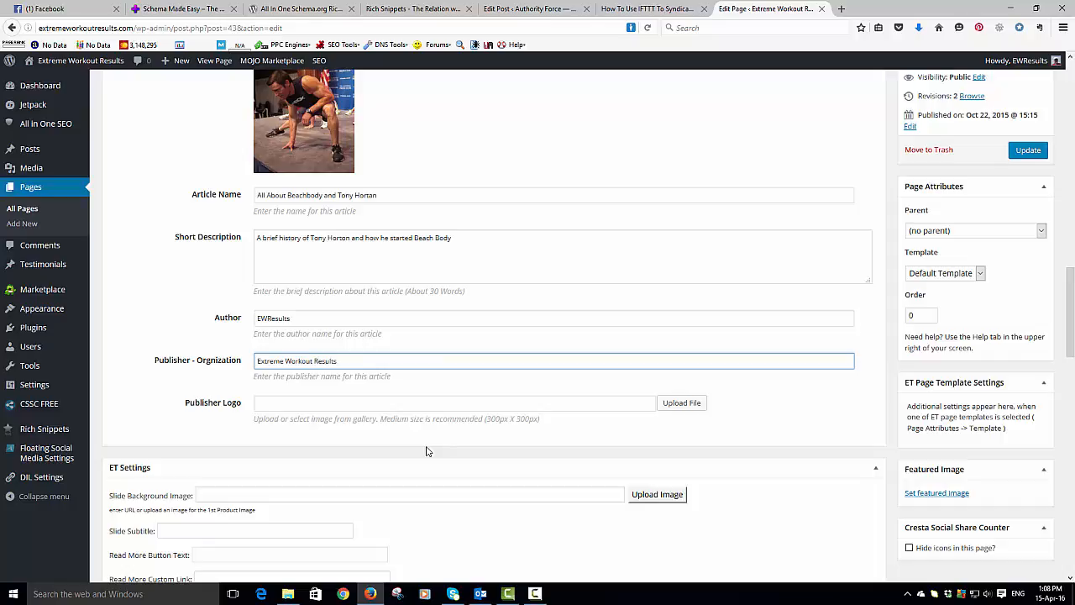
pyautogui.click(553, 360)
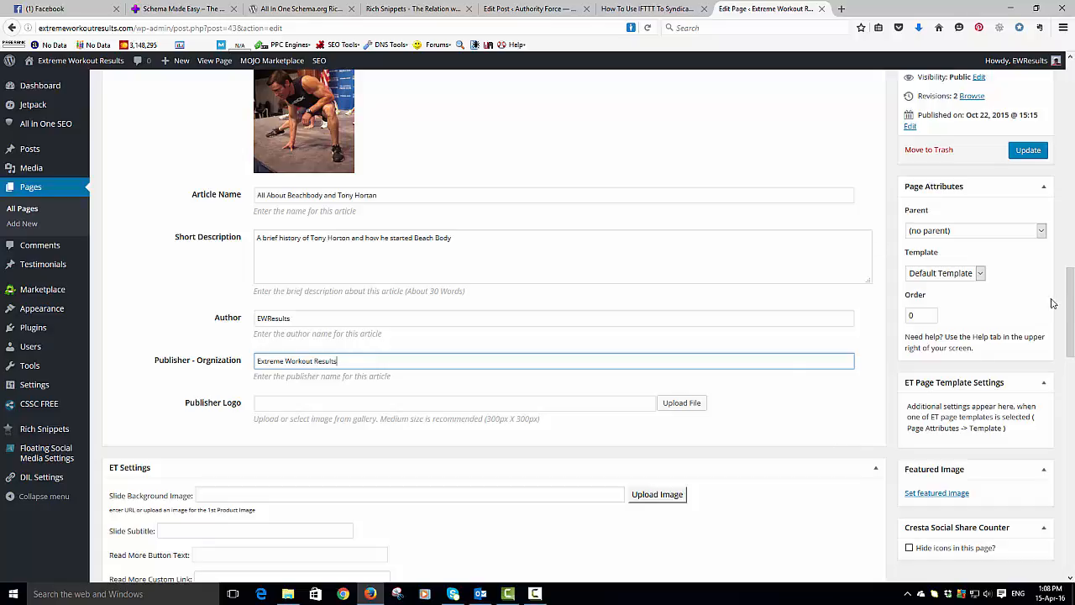
# - Review the filled-in Rich Snippets - Article fields and submit the page update
pyautogui.scroll(-3)
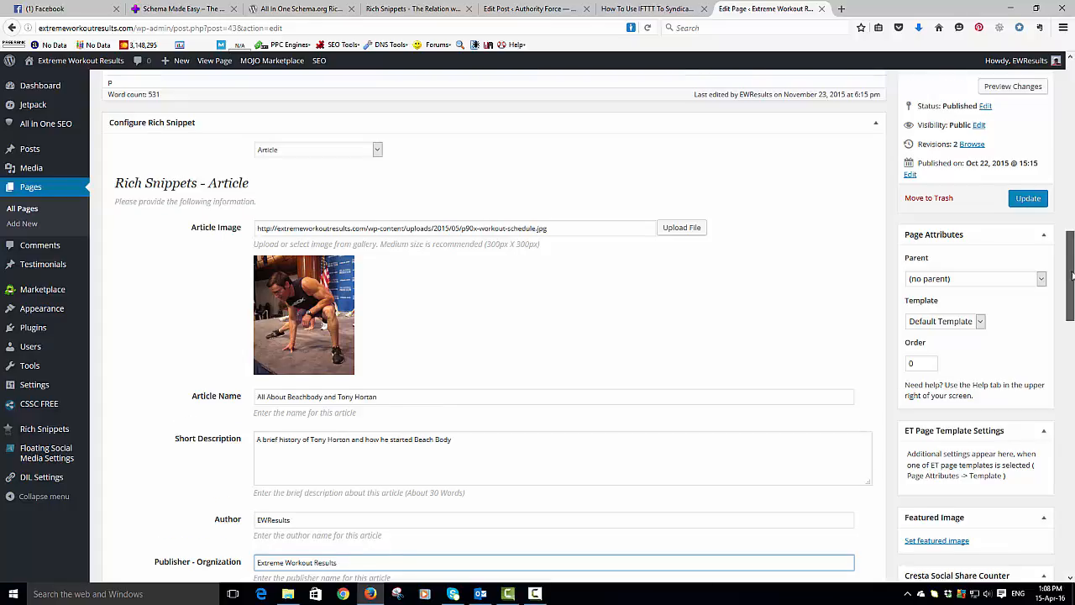
pyautogui.scroll(-3)
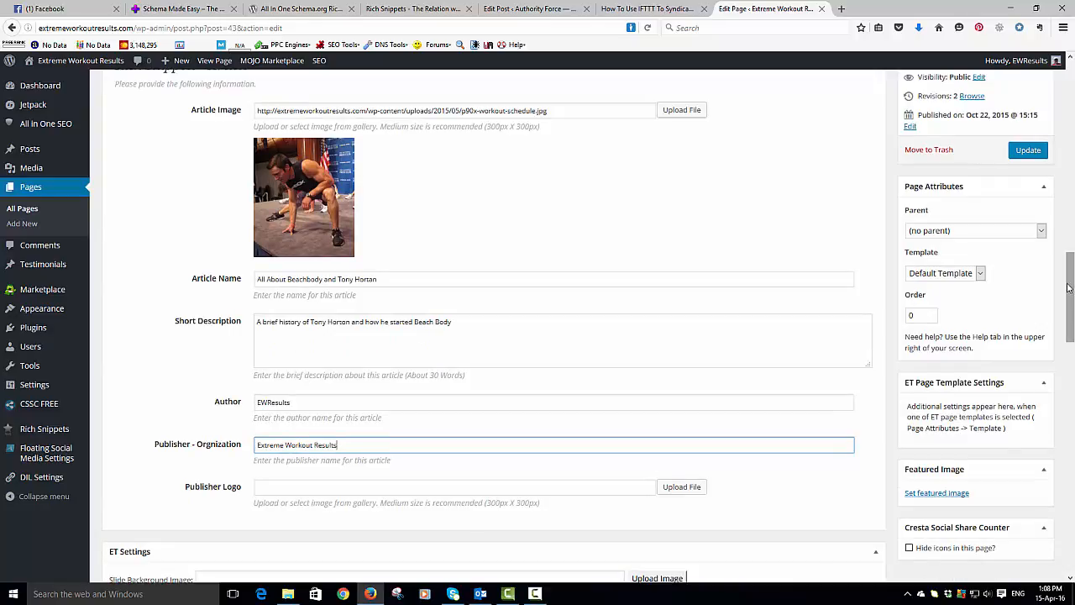
pyautogui.scroll(-3)
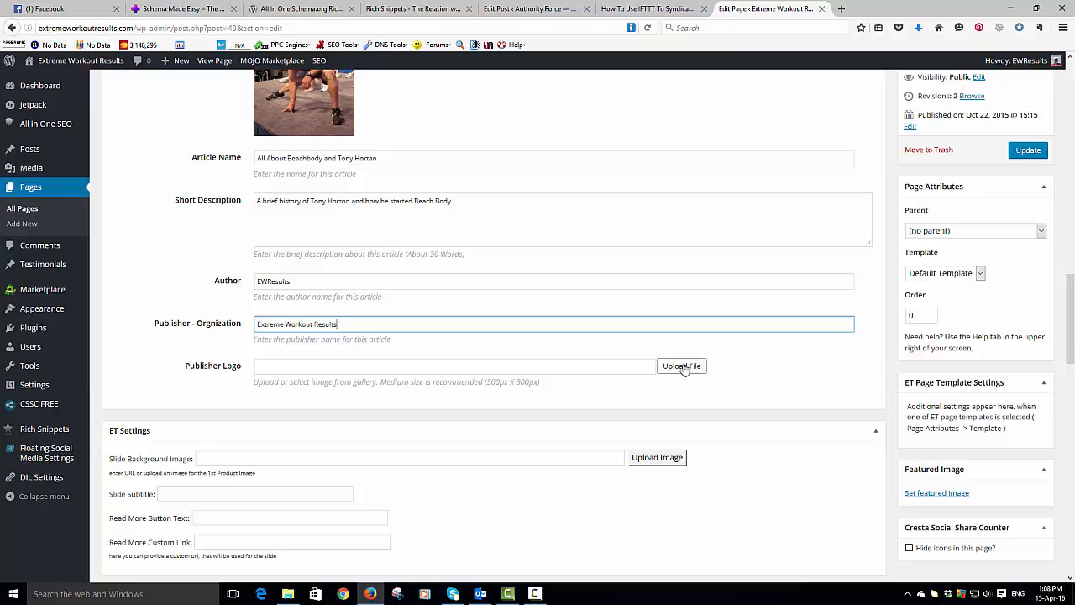
pyautogui.moveTo(838, 404)
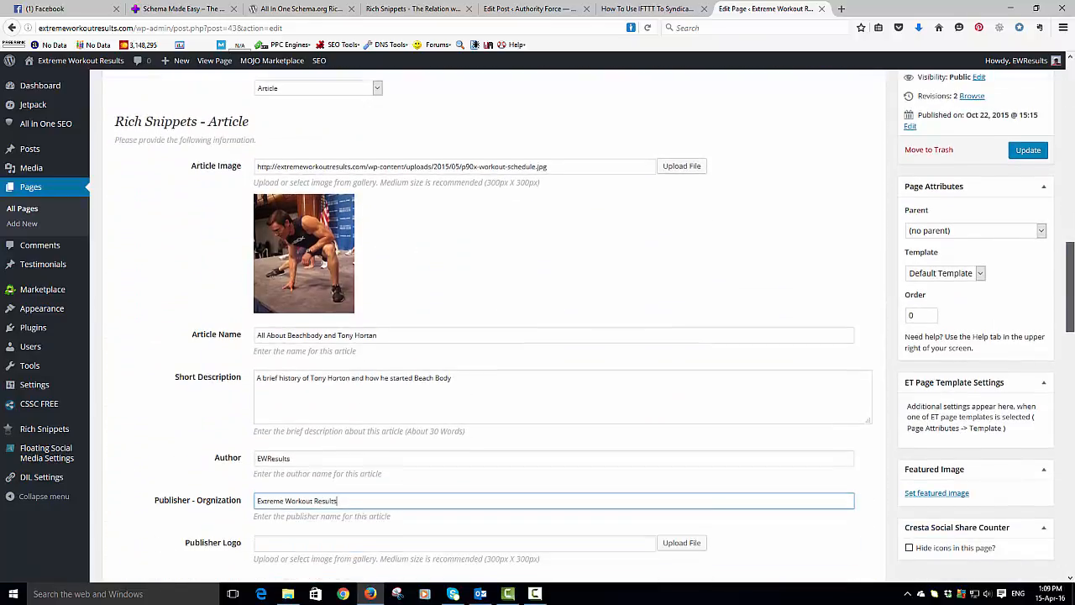
pyautogui.click(1028, 149)
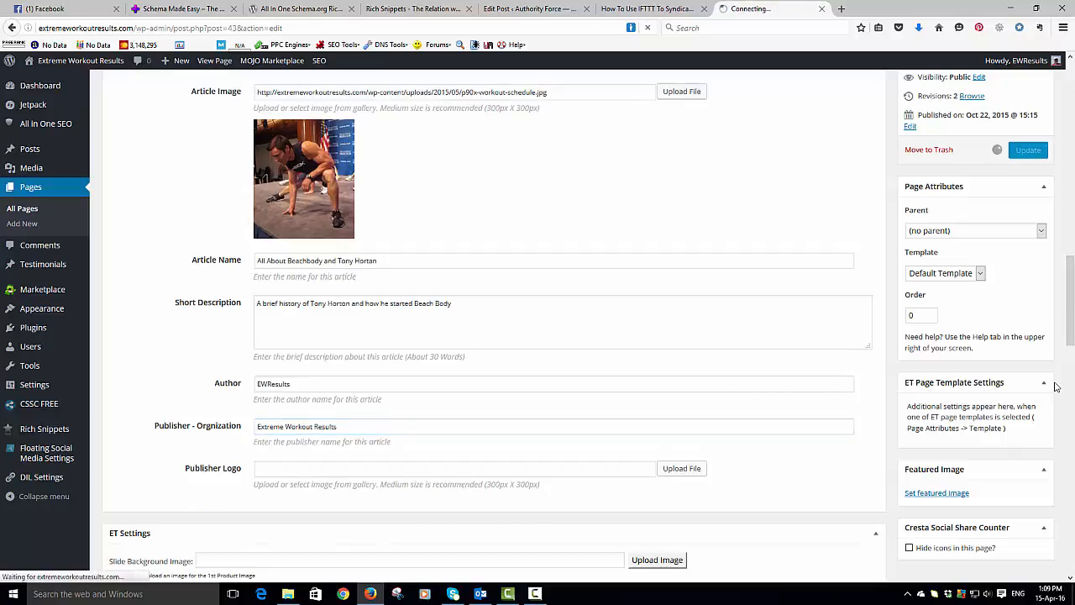
# - Finish saving the page until the 'Page updated' notice appears
pyautogui.click(1028, 150)
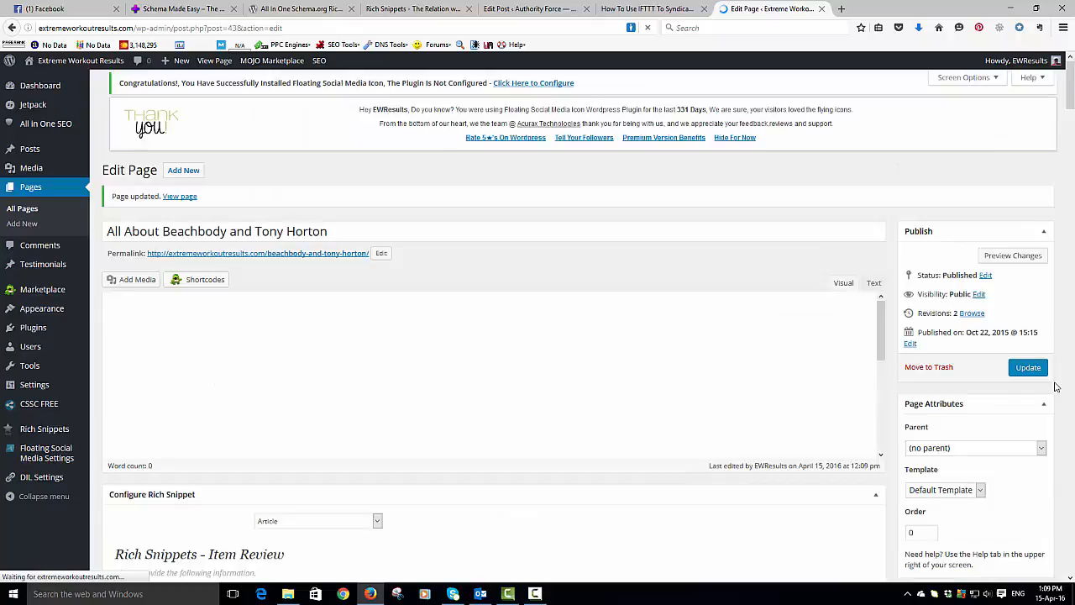